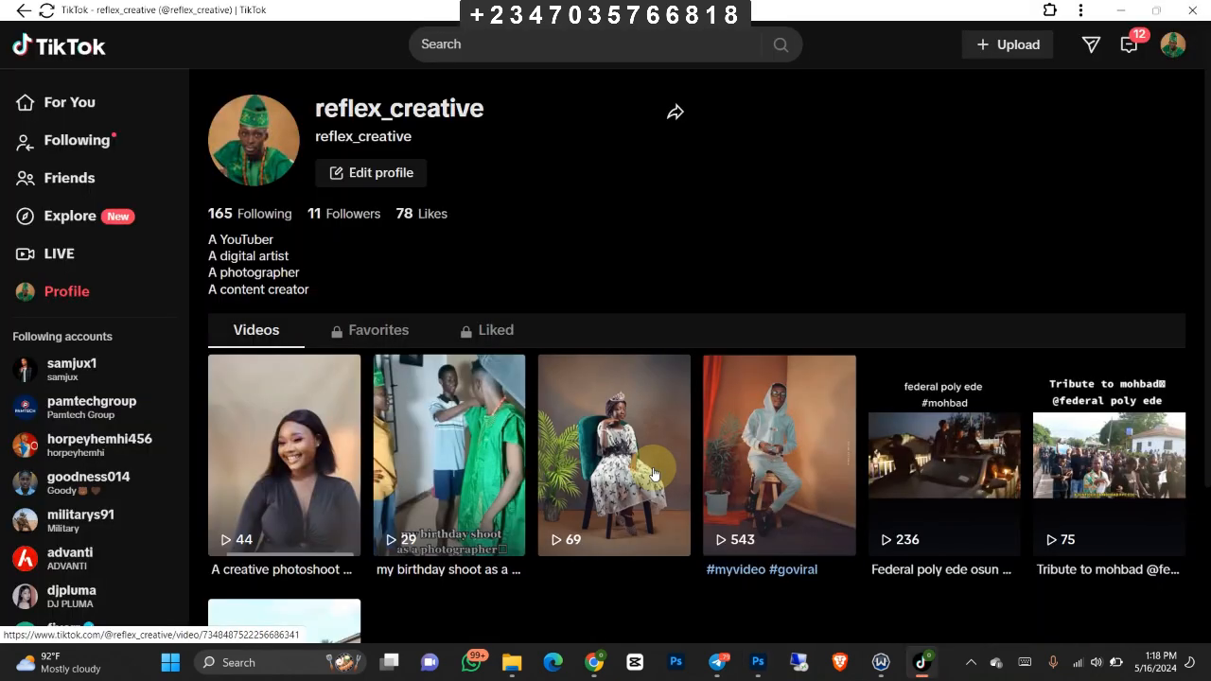
- Bring the studio portrait document forward in Photoshop
{"action": "left_click", "coordinate": [812, 662]}
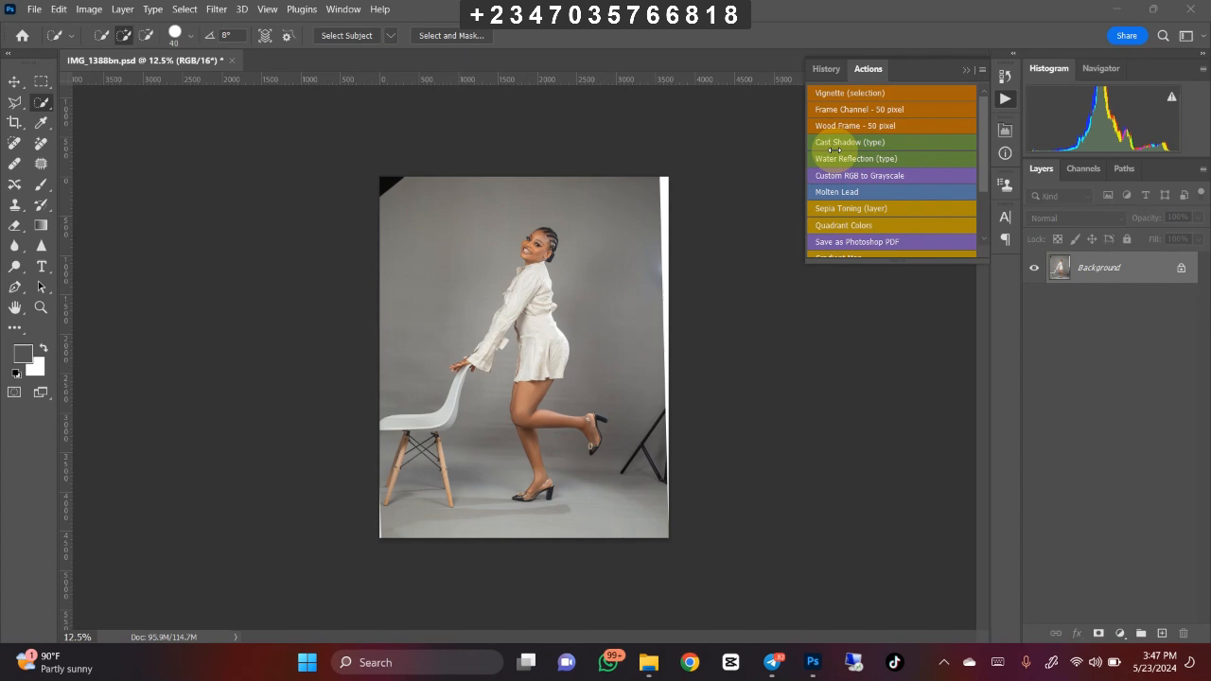
- Bring up the Telegram chat with the giveaway winner about the photo files
{"action": "left_click", "coordinate": [772, 663]}
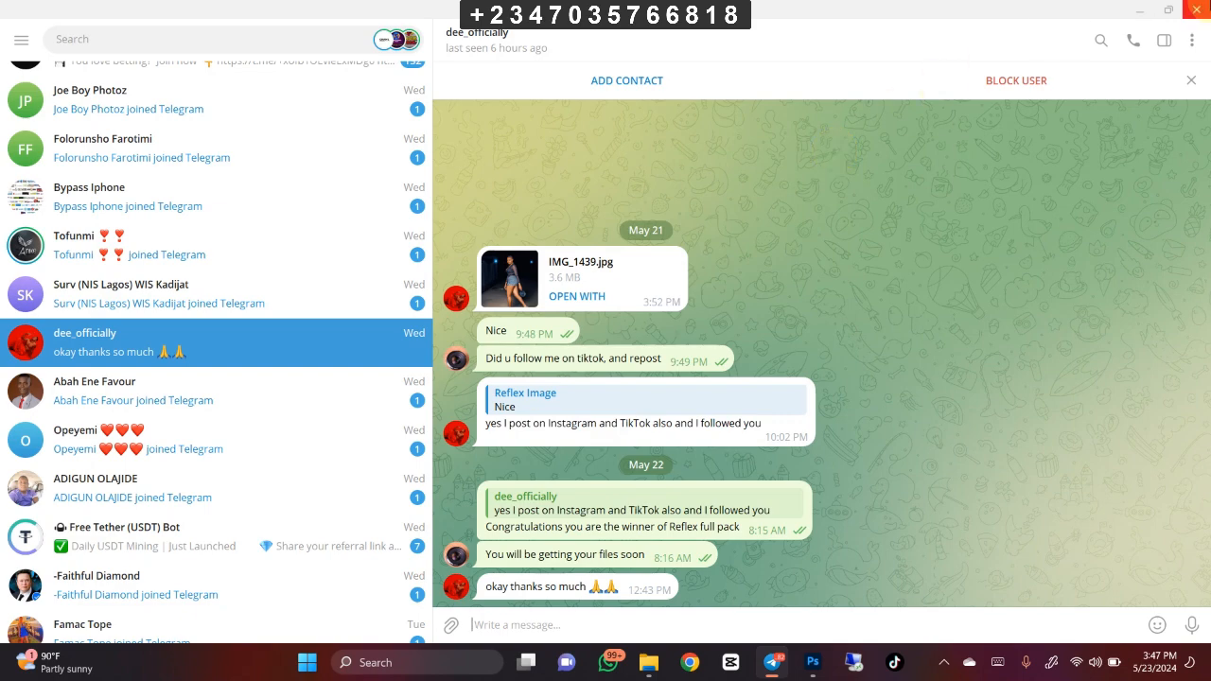
- Show the Downloads folder holding the Firefly-generated backdrop images
{"action": "left_click", "coordinate": [811, 662]}
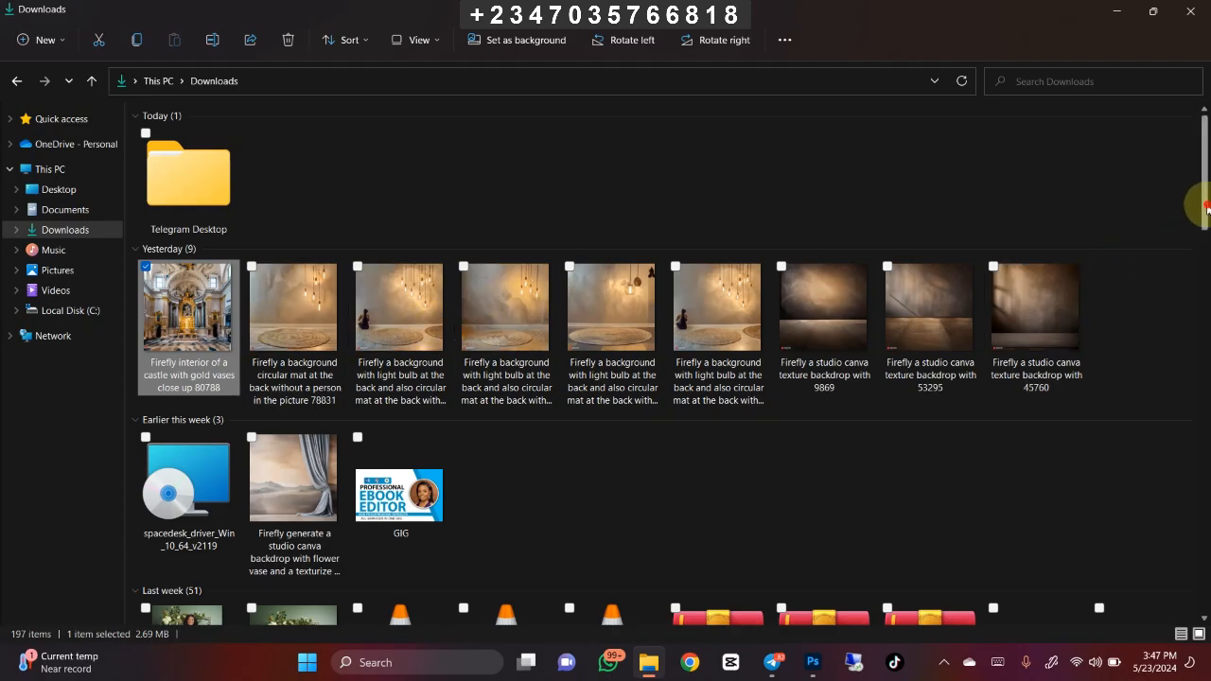
{"action": "mouse_move", "coordinate": [340, 323]}
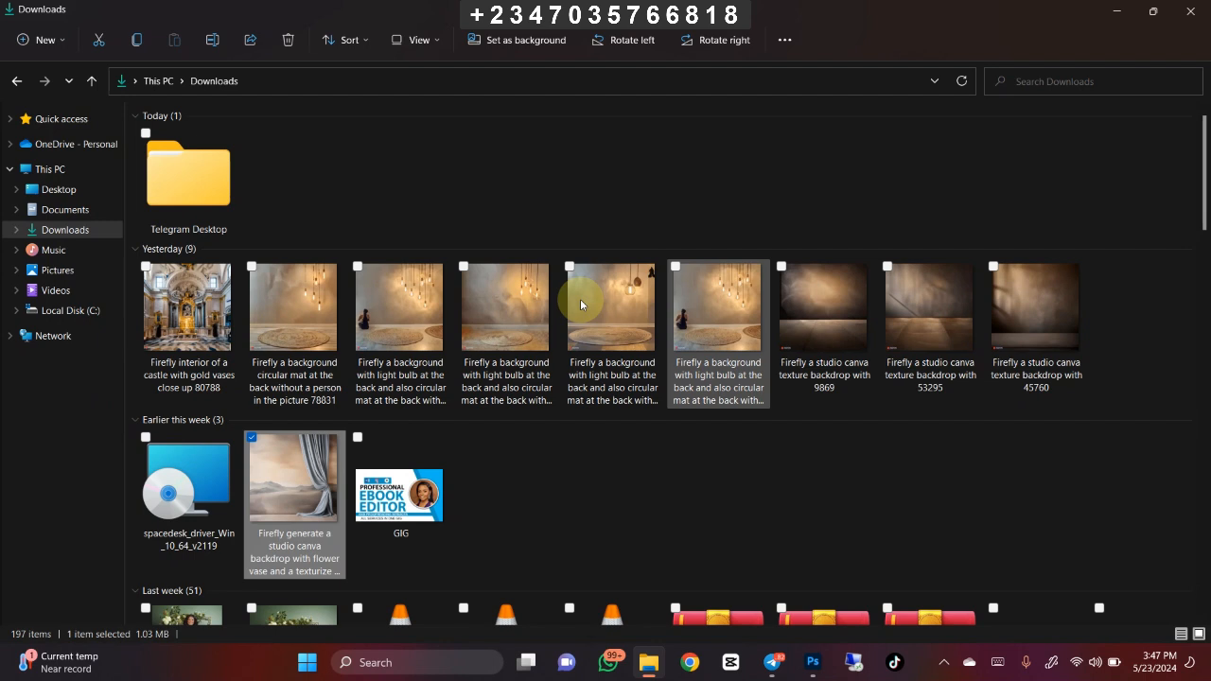
{"action": "mouse_move", "coordinate": [274, 306]}
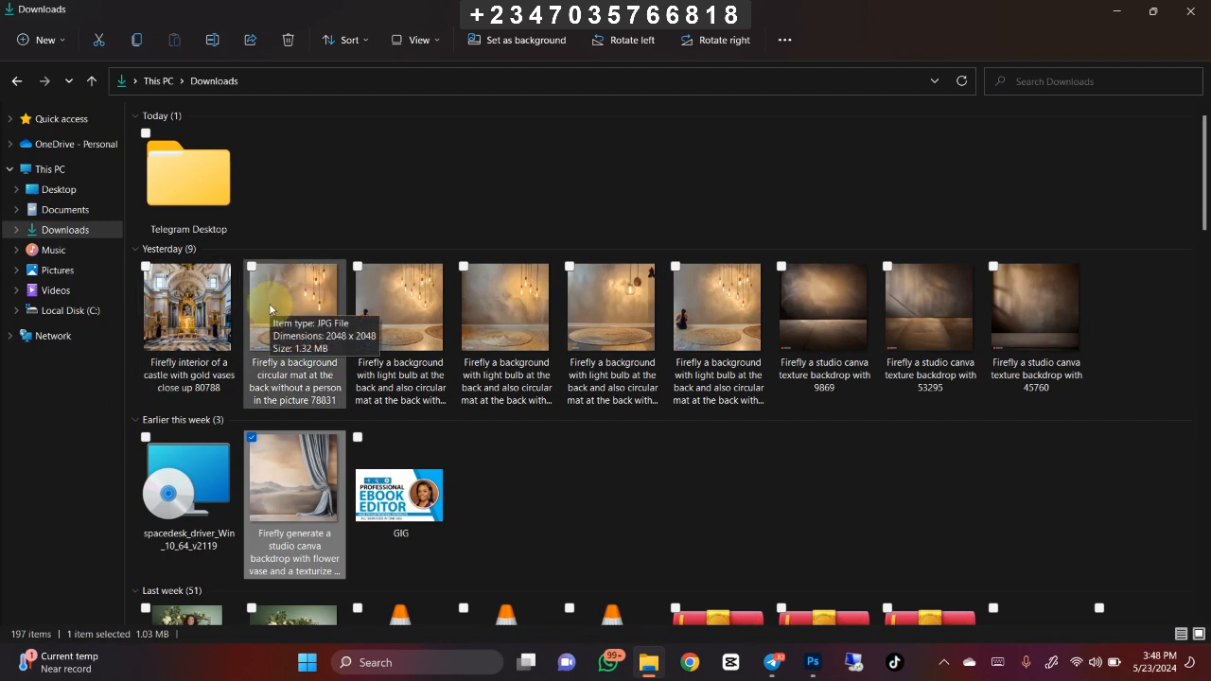
{"action": "mouse_move", "coordinate": [632, 344]}
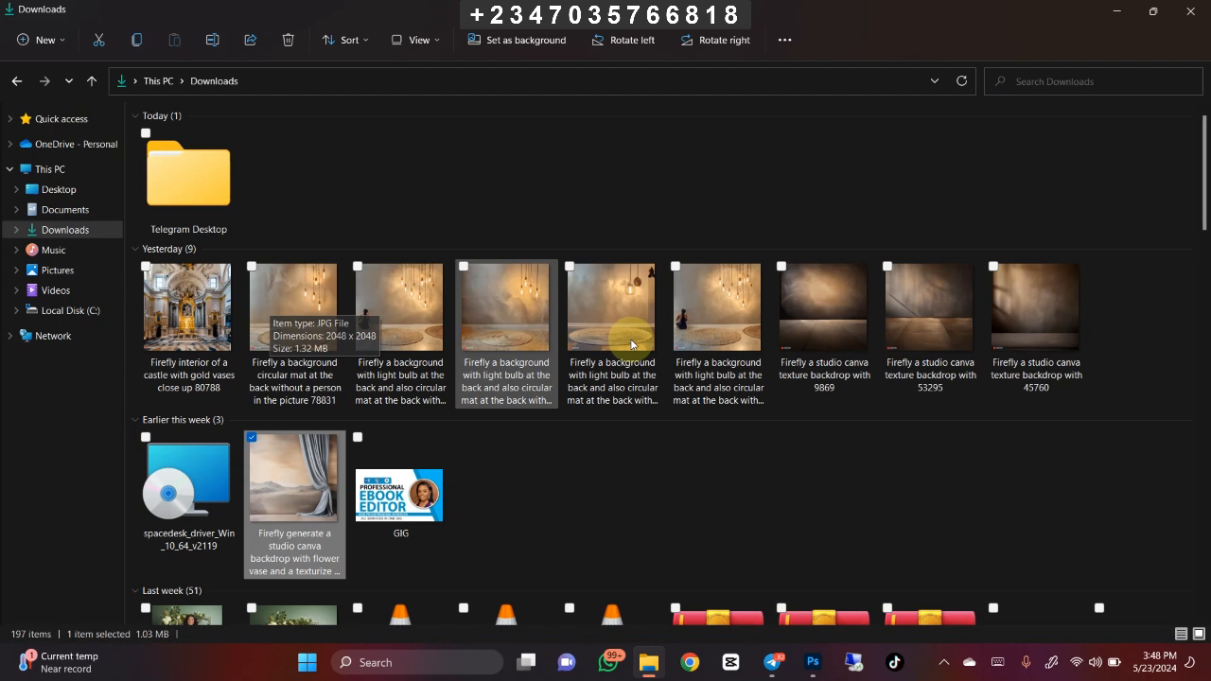
{"action": "mouse_move", "coordinate": [534, 547]}
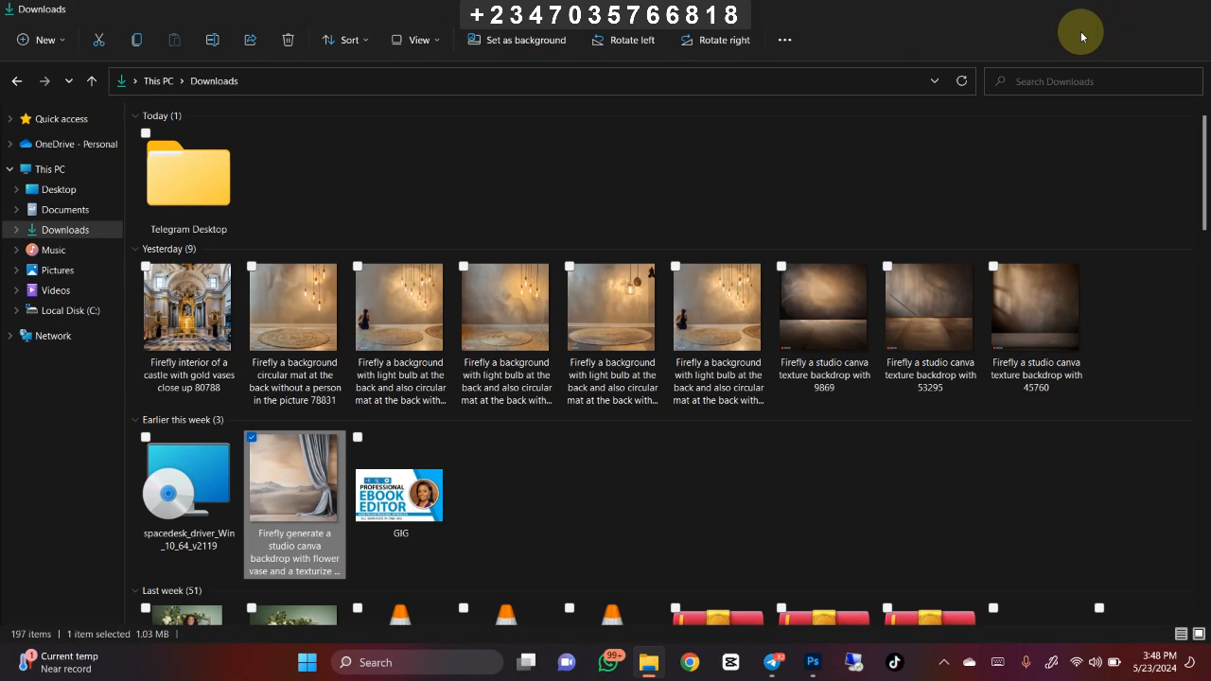
- Return to the studio portrait document in Photoshop
{"action": "left_click", "coordinate": [812, 662]}
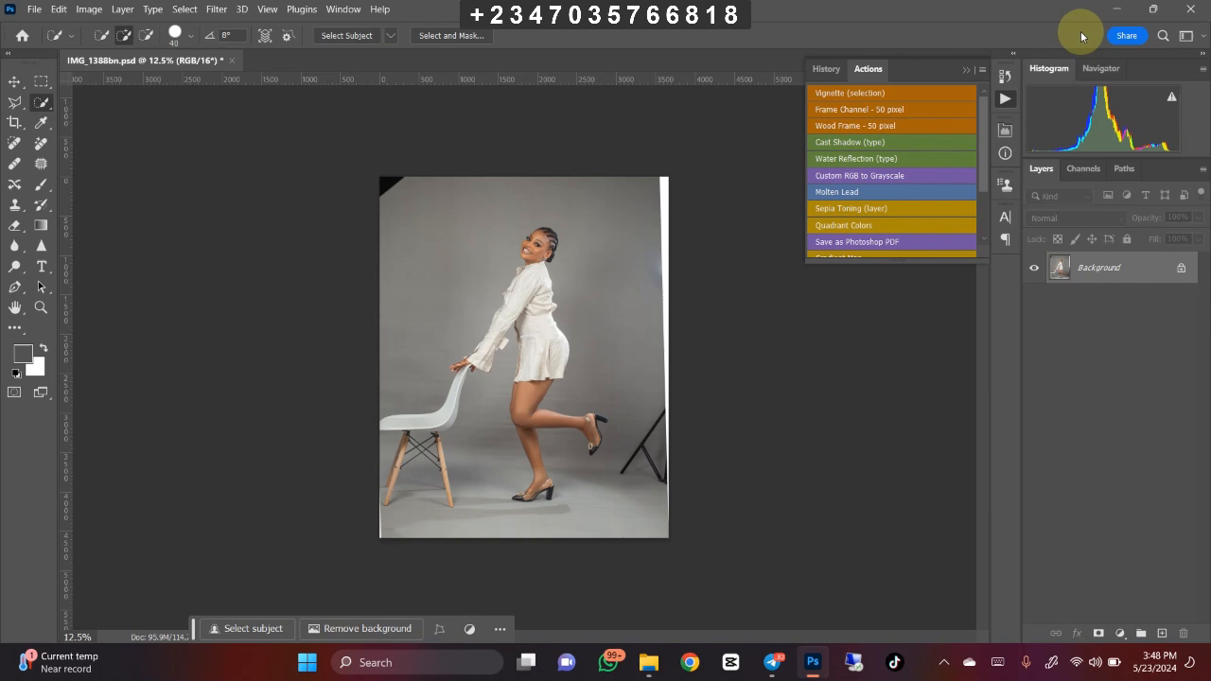
- Duplicate the Background and load the saved woman-and-chair selection, then switch to the YouTube playlist
{"action": "left_click", "coordinate": [1135, 632]}
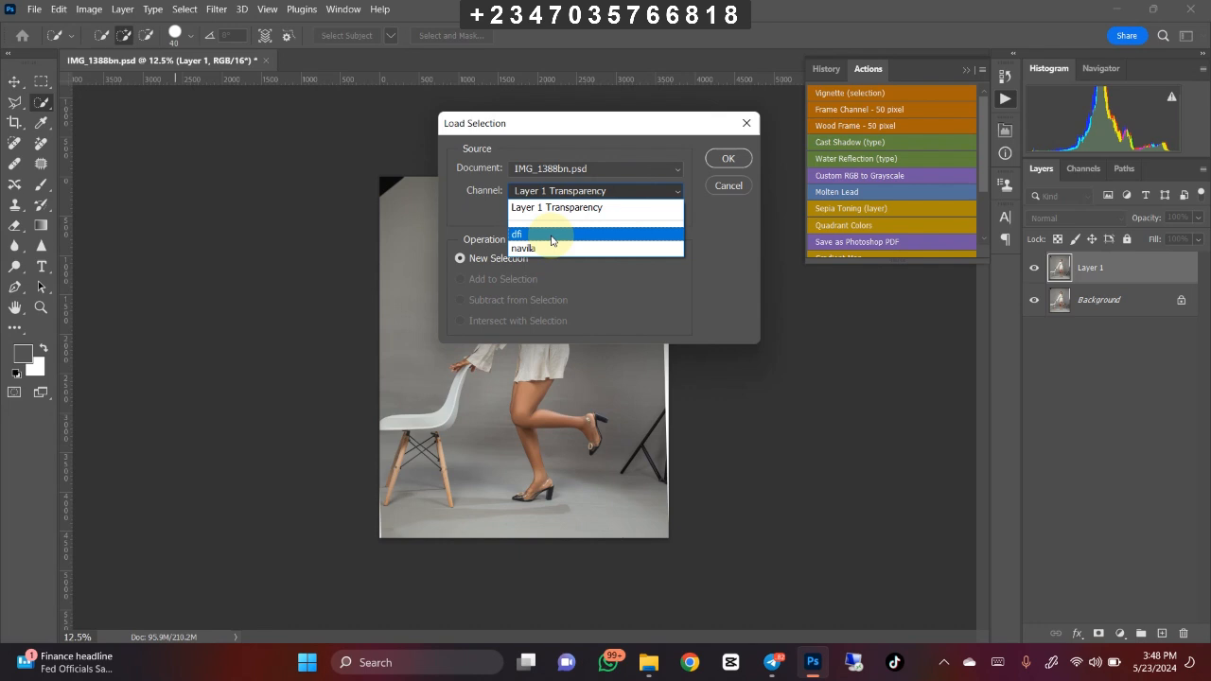
{"action": "left_click", "coordinate": [726, 159]}
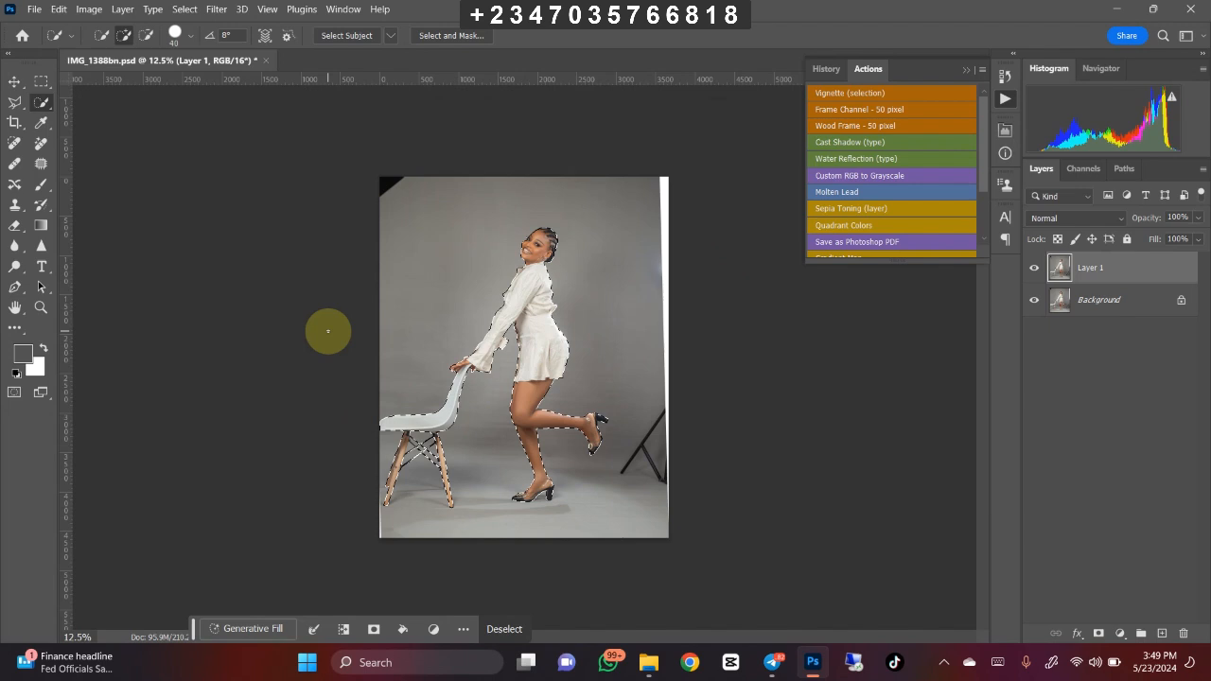
{"action": "left_click", "coordinate": [503, 628]}
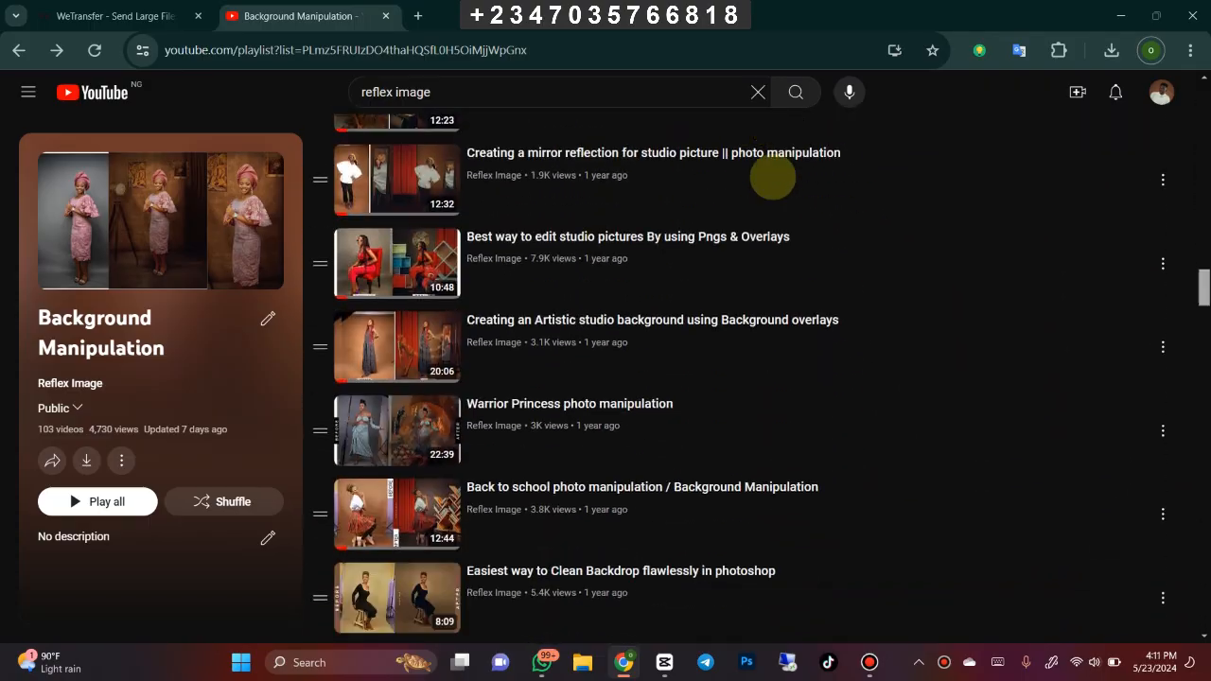
- Scroll through the Background Manipulation playlist on YouTube
{"action": "scroll", "scroll_direction": "down", "scroll_amount": 3}
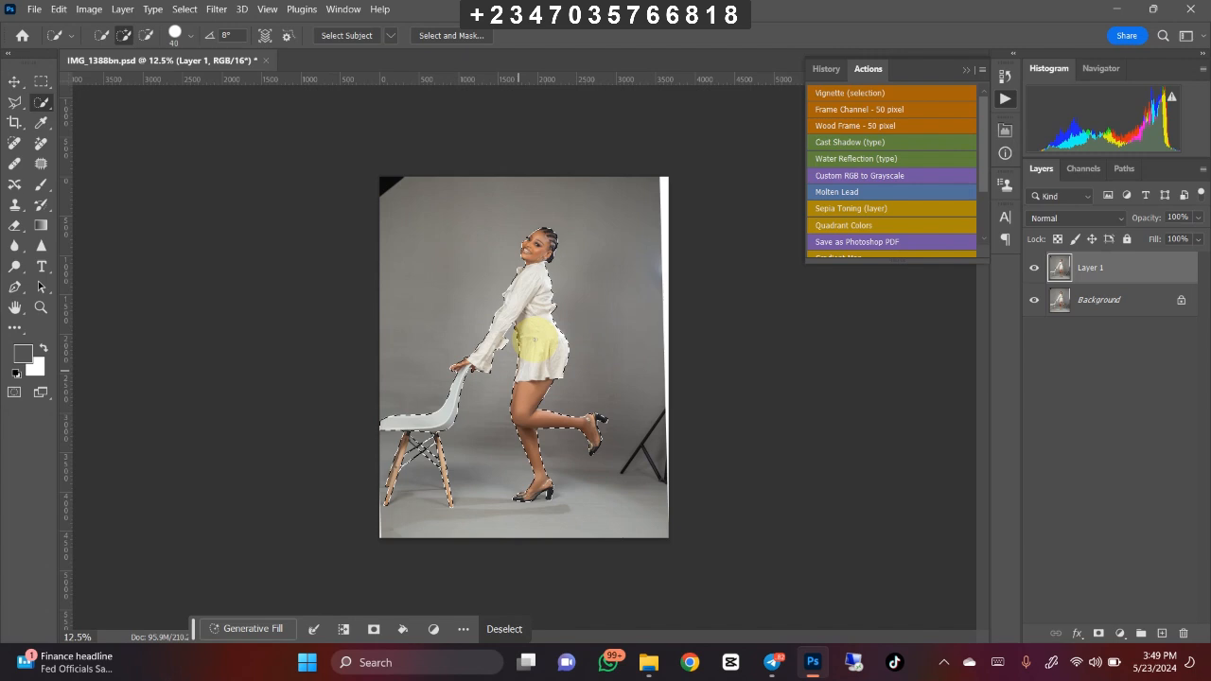
- Feather the selection by 2 px and mask Layer 1 to the woman and chair, keeping the Background visible
{"action": "right_click", "coordinate": [577, 325]}
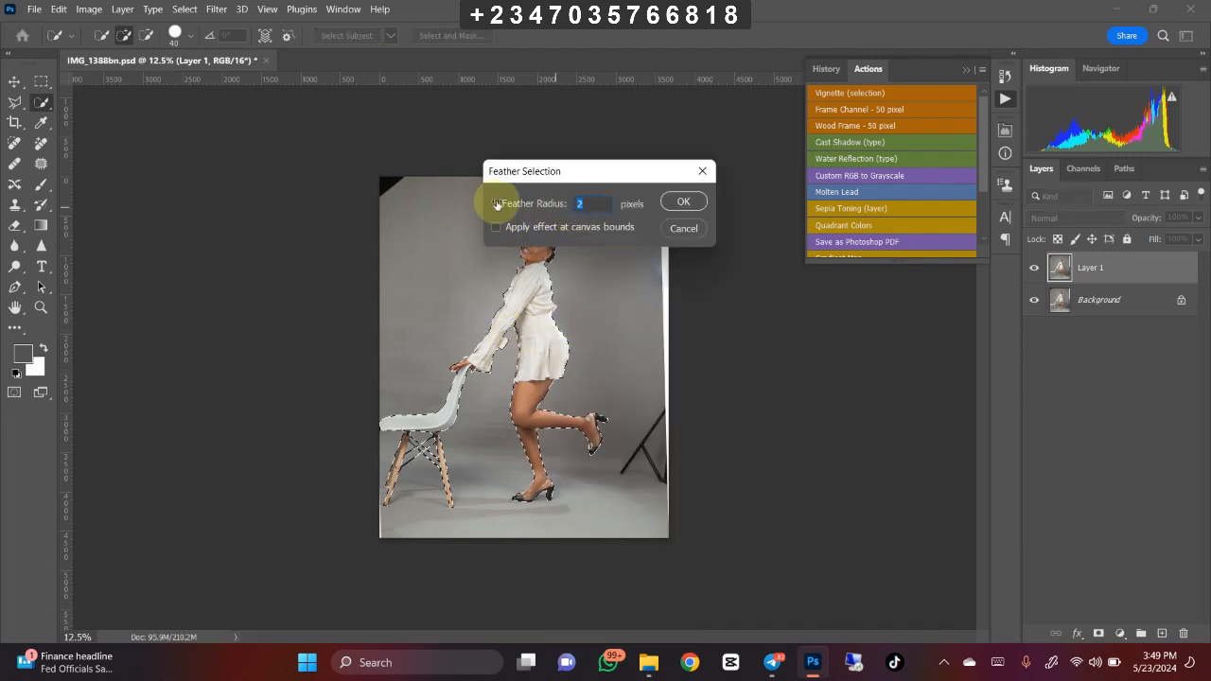
{"action": "mouse_move", "coordinate": [715, 369]}
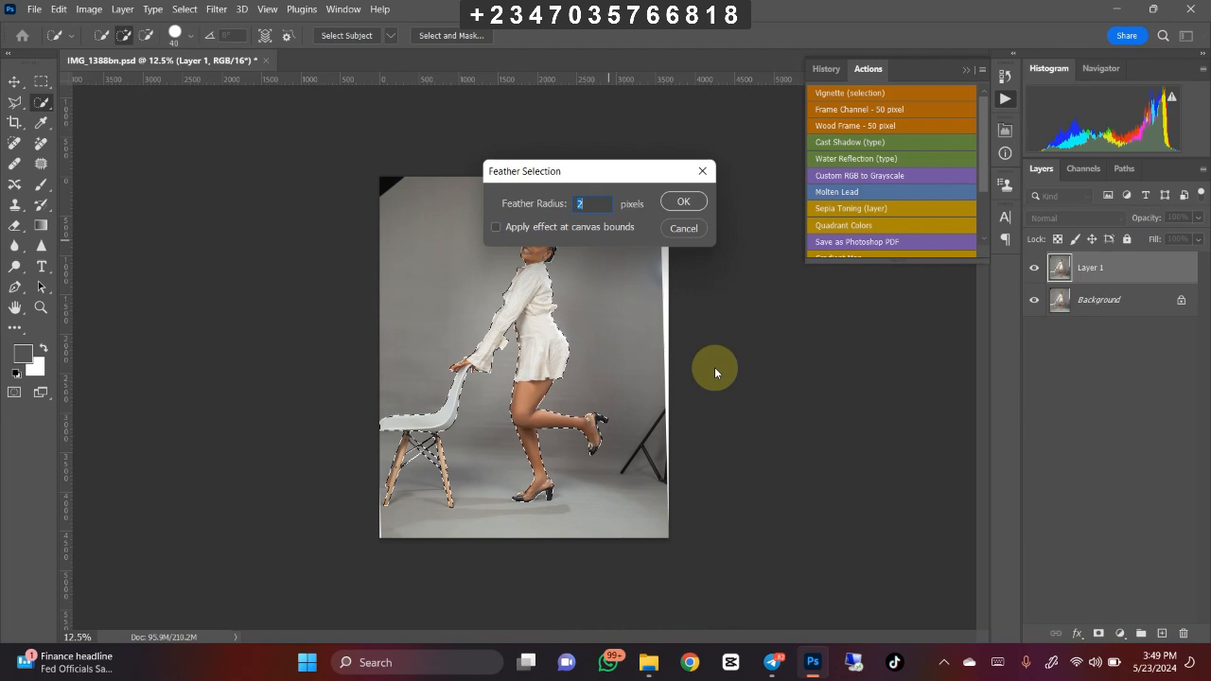
{"action": "left_click", "coordinate": [683, 201]}
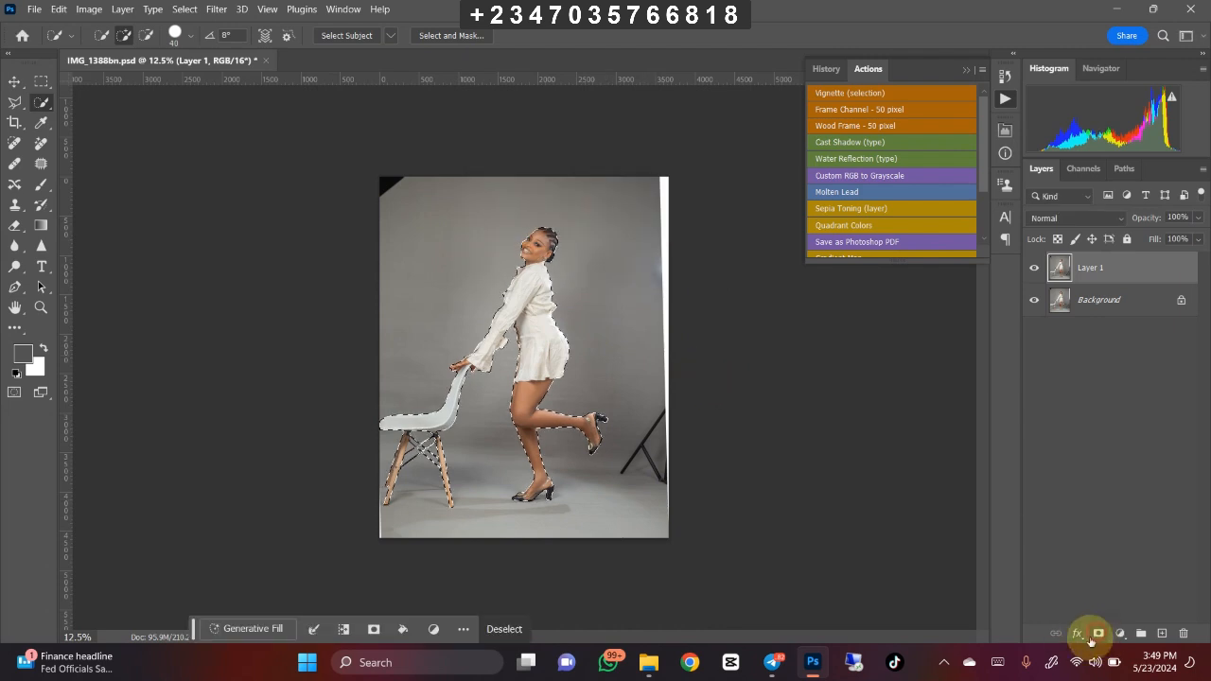
{"action": "left_click", "coordinate": [1097, 632]}
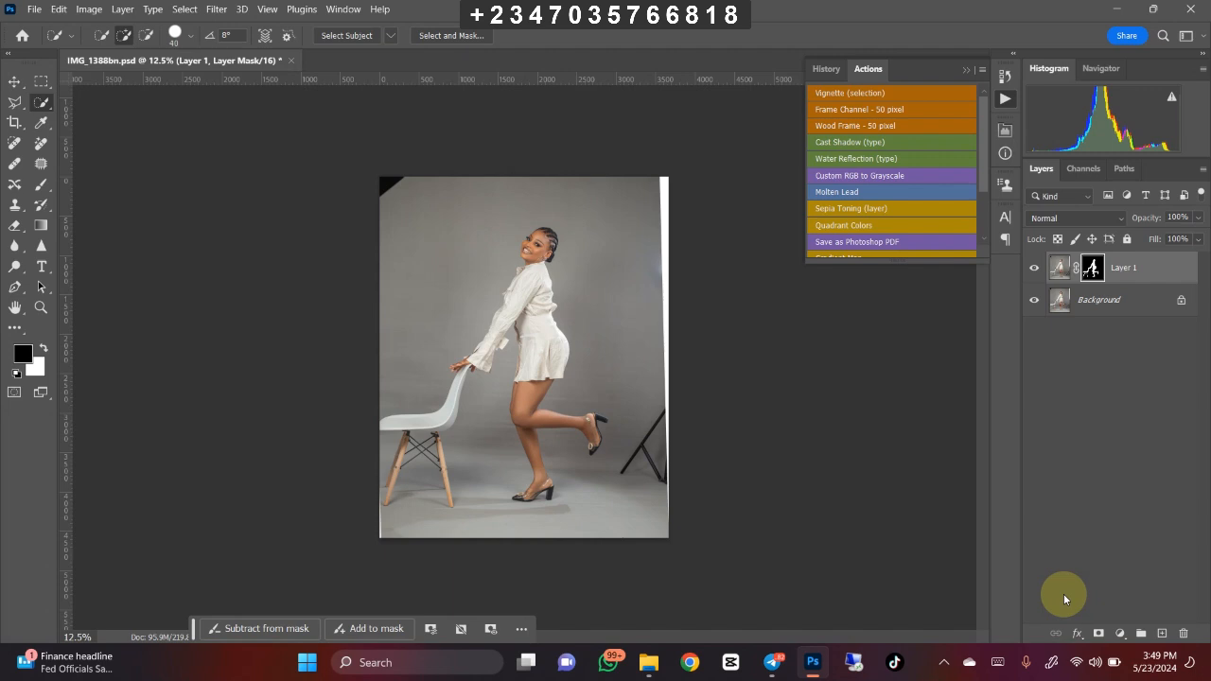
{"action": "mouse_move", "coordinate": [802, 205]}
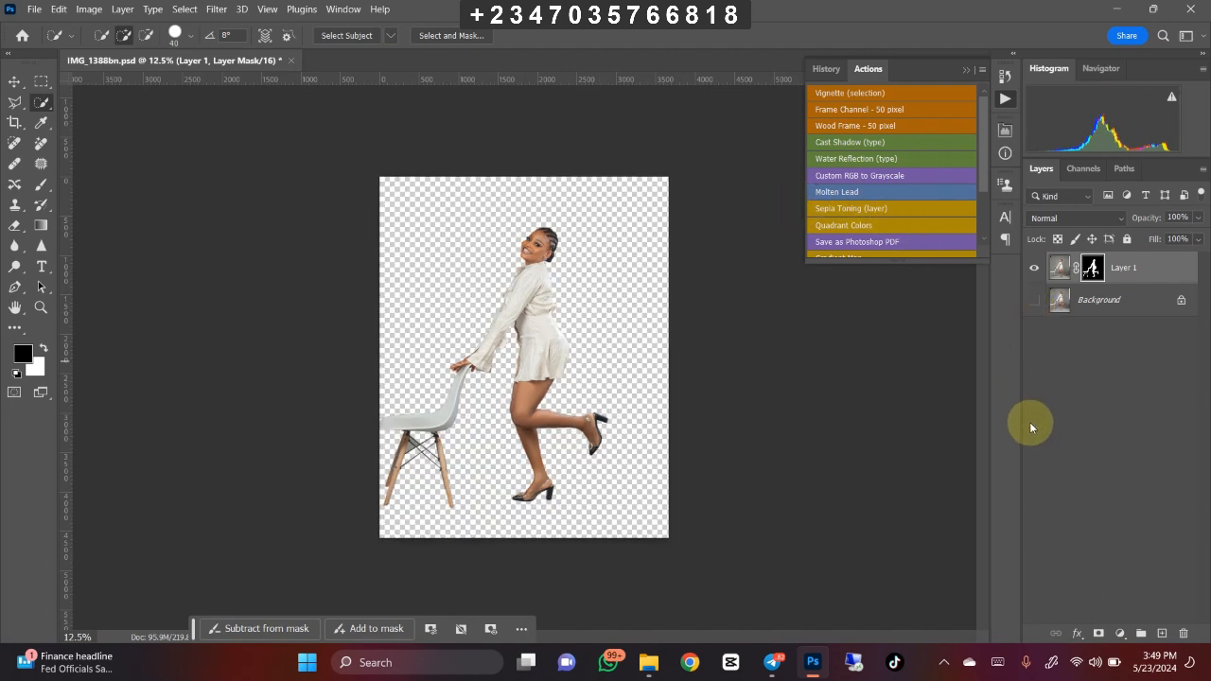
{"action": "left_click", "coordinate": [1033, 299]}
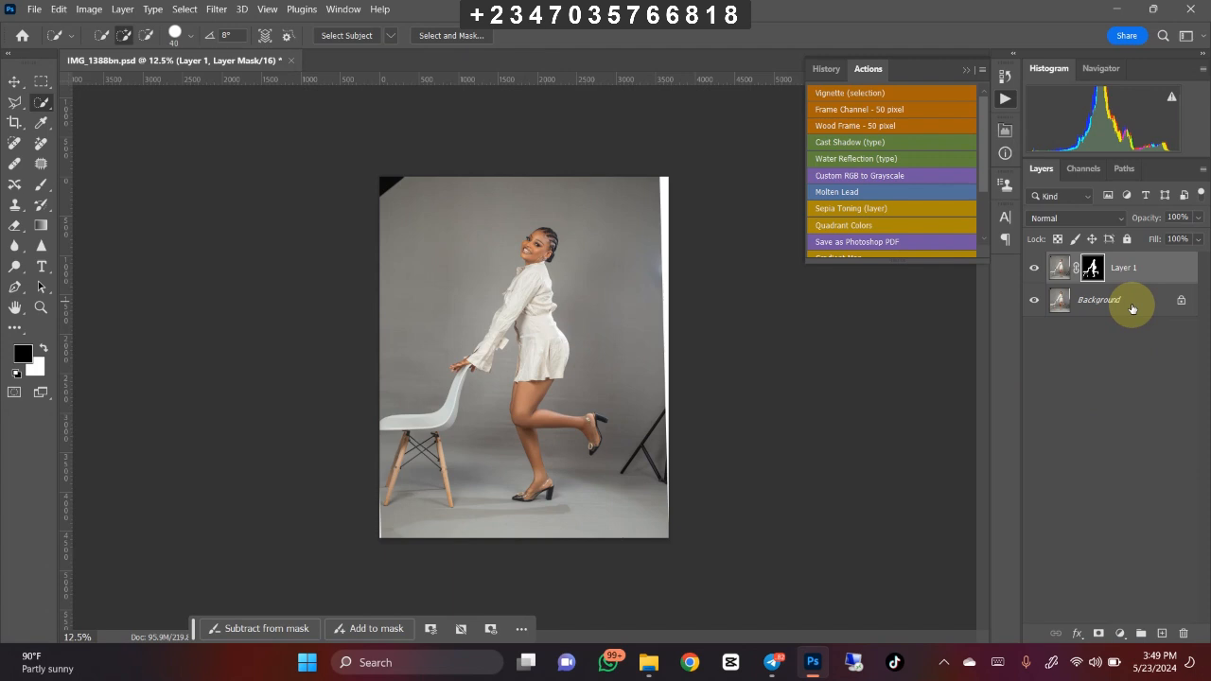
- Duplicate the Background as 'modify', reload the subject selection from Layer 1's mask and start Expand
{"action": "left_click", "coordinate": [1097, 298]}
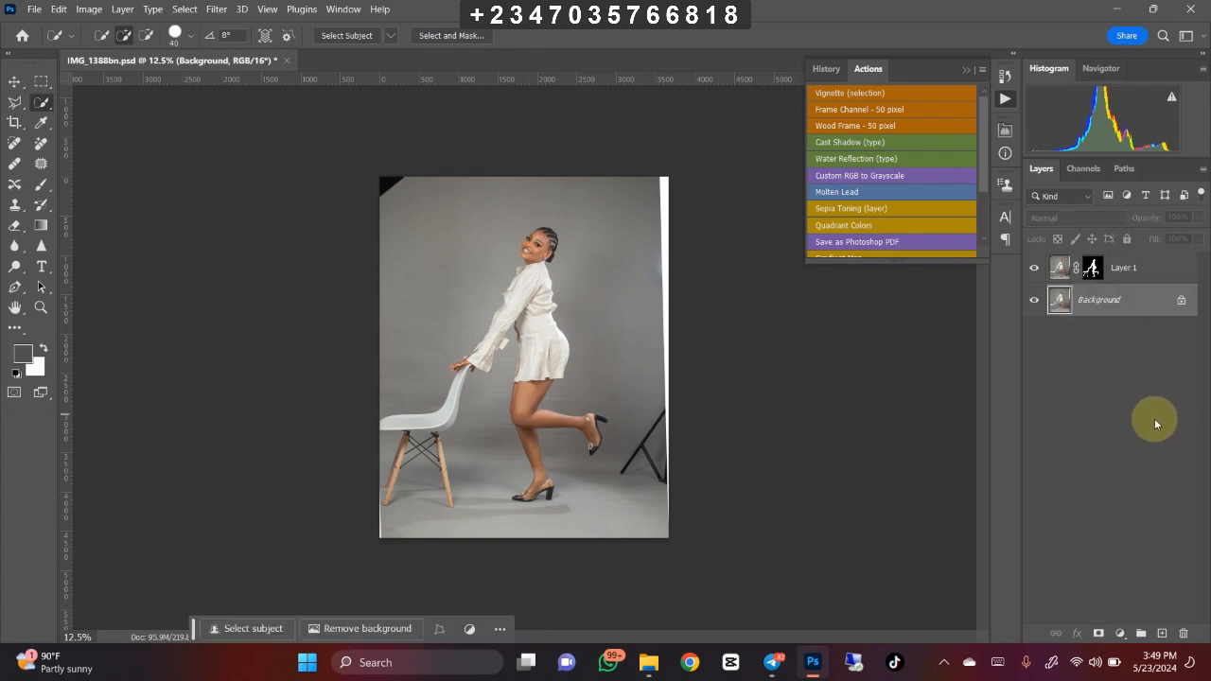
{"action": "key", "text": "ctrl+j"}
{"action": "type", "text": "modify"}
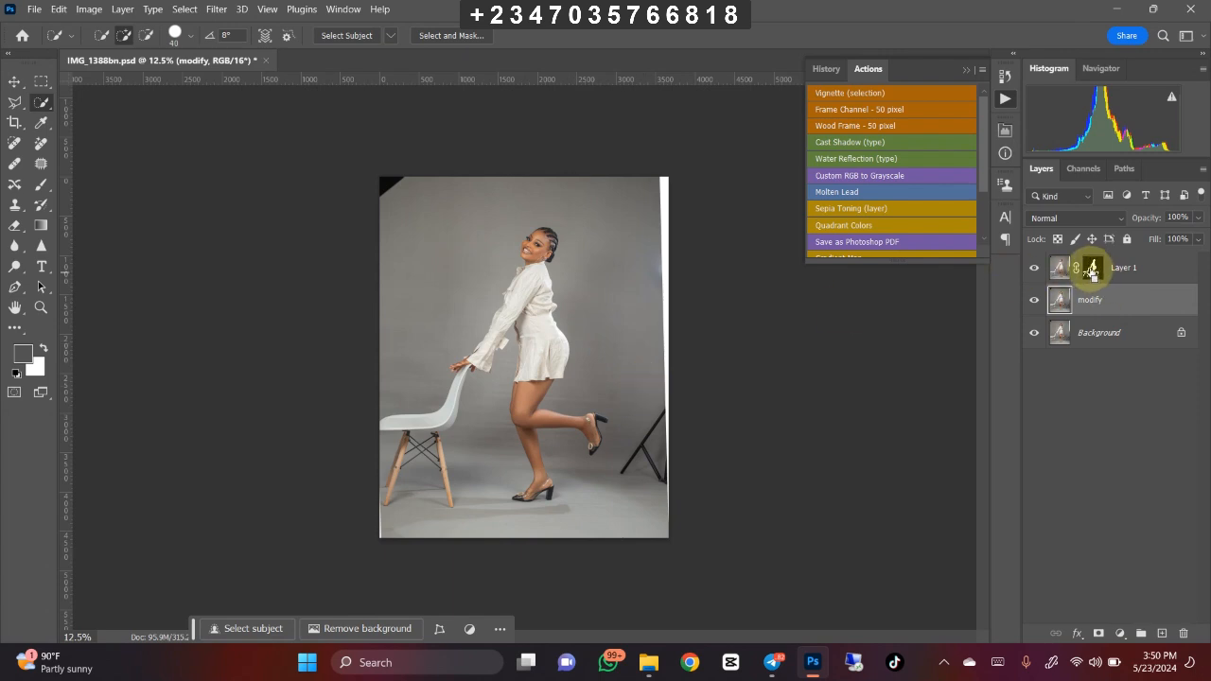
{"action": "left_click", "coordinate": [254, 628]}
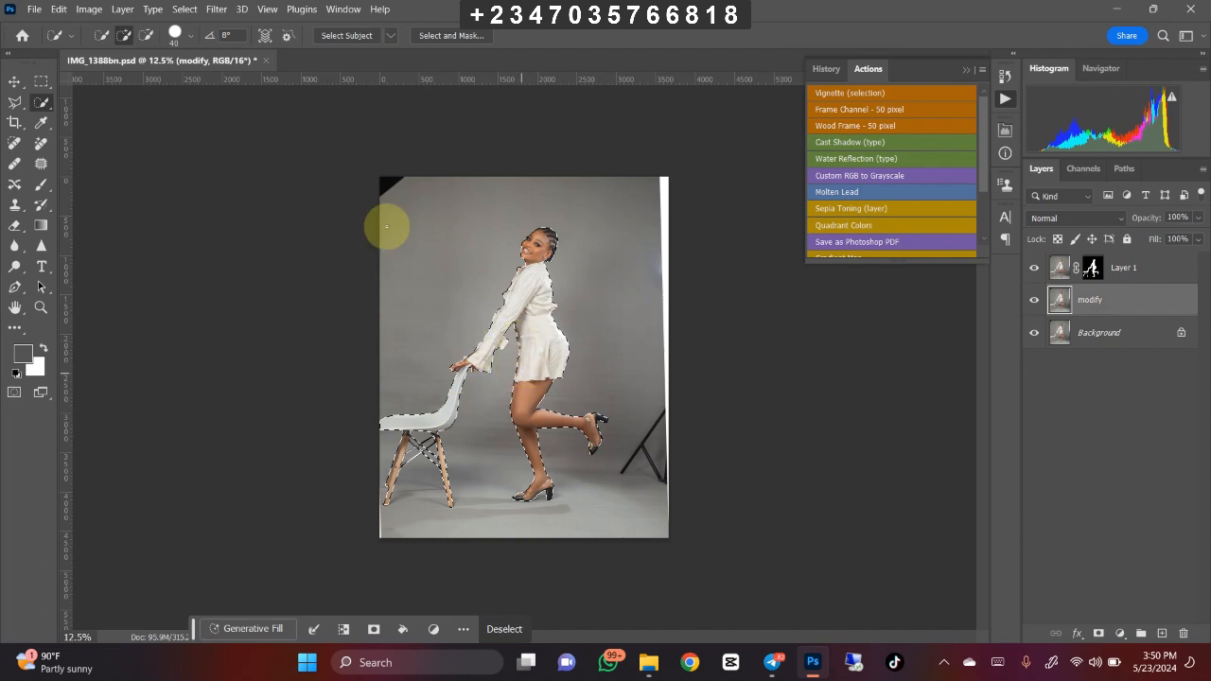
{"action": "left_click", "coordinate": [186, 7]}
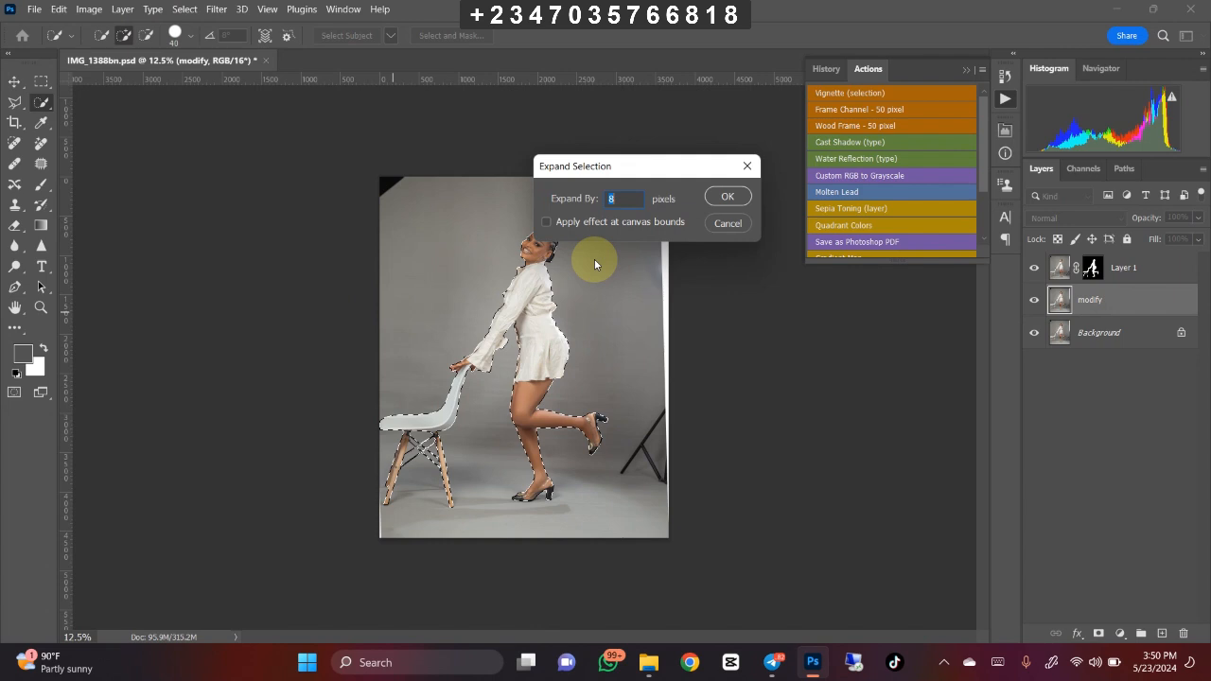
- Confirm the expanded selection and add the light stand and right-edge strip to it
{"action": "left_click", "coordinate": [727, 195]}
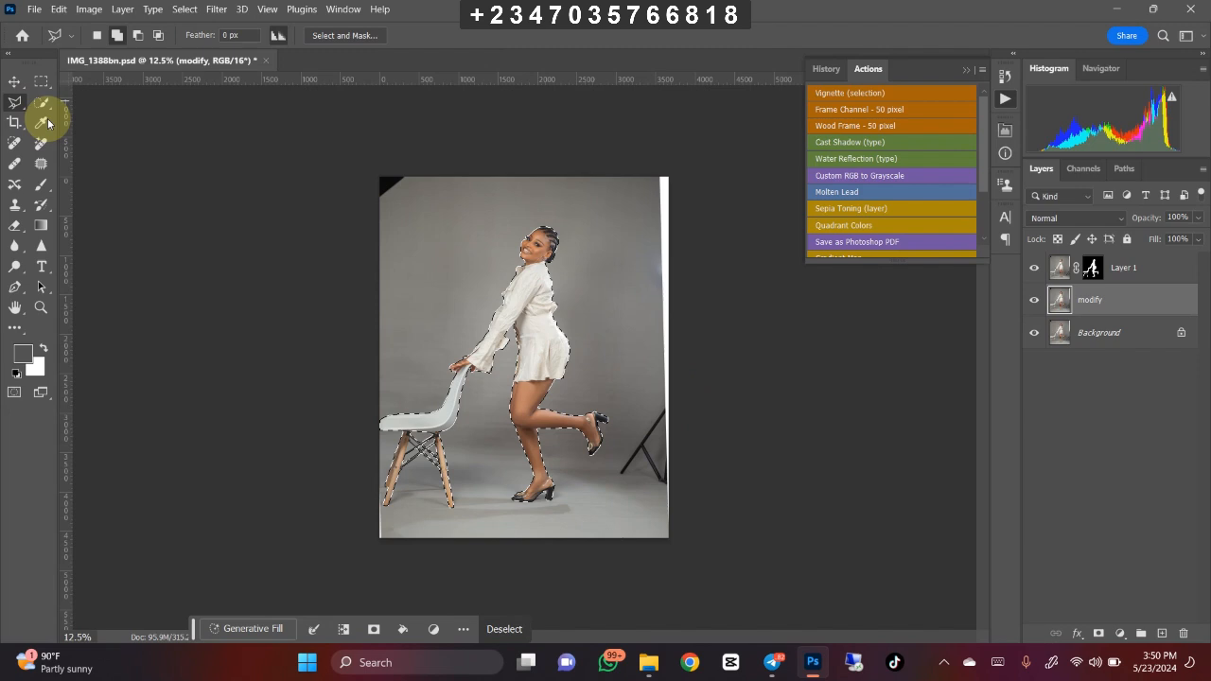
{"action": "mouse_move", "coordinate": [647, 477]}
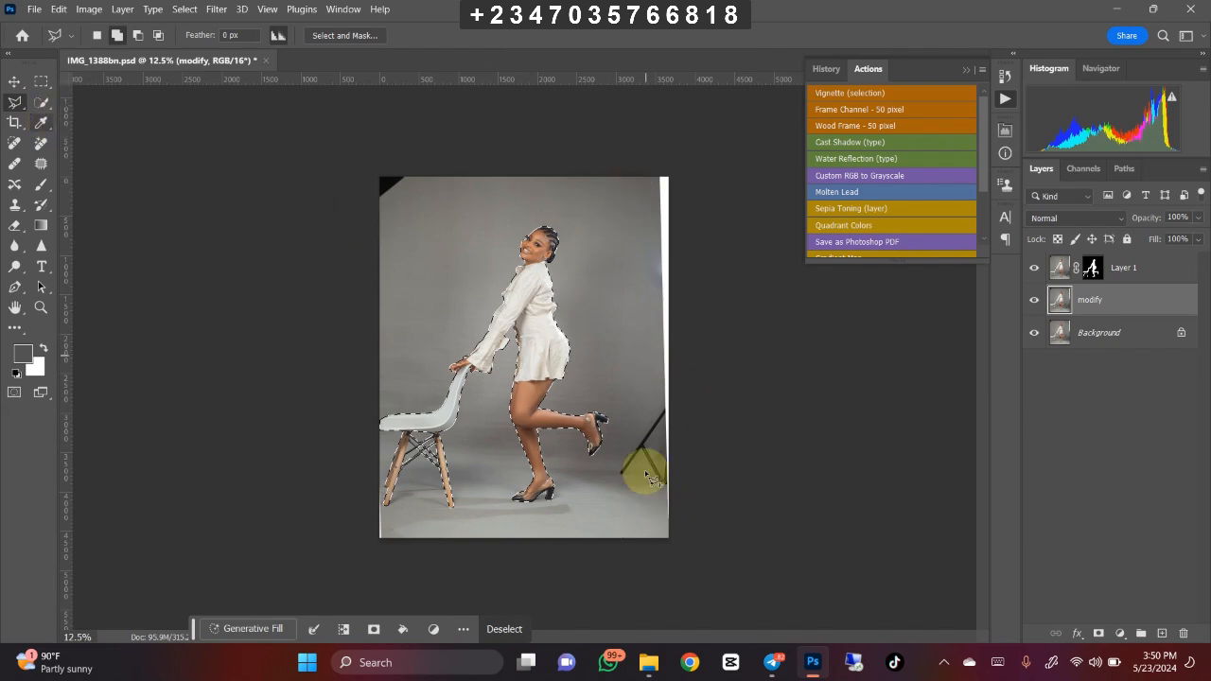
{"action": "mouse_move", "coordinate": [369, 223]}
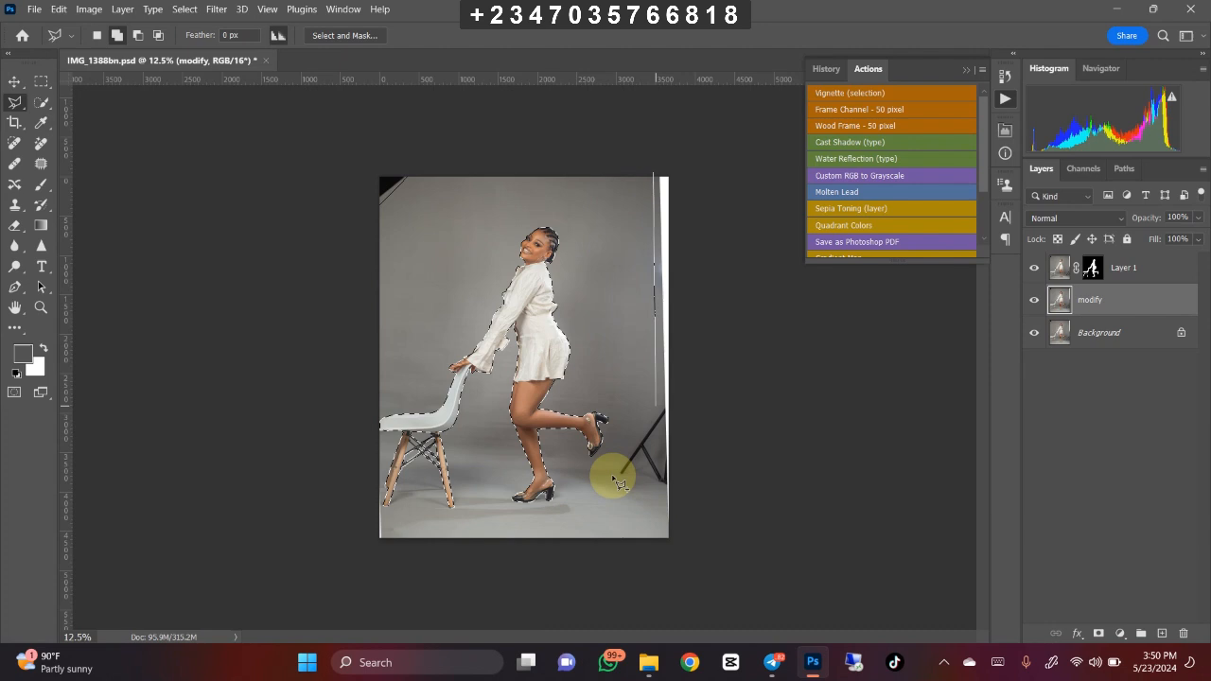
{"action": "mouse_move", "coordinate": [662, 501]}
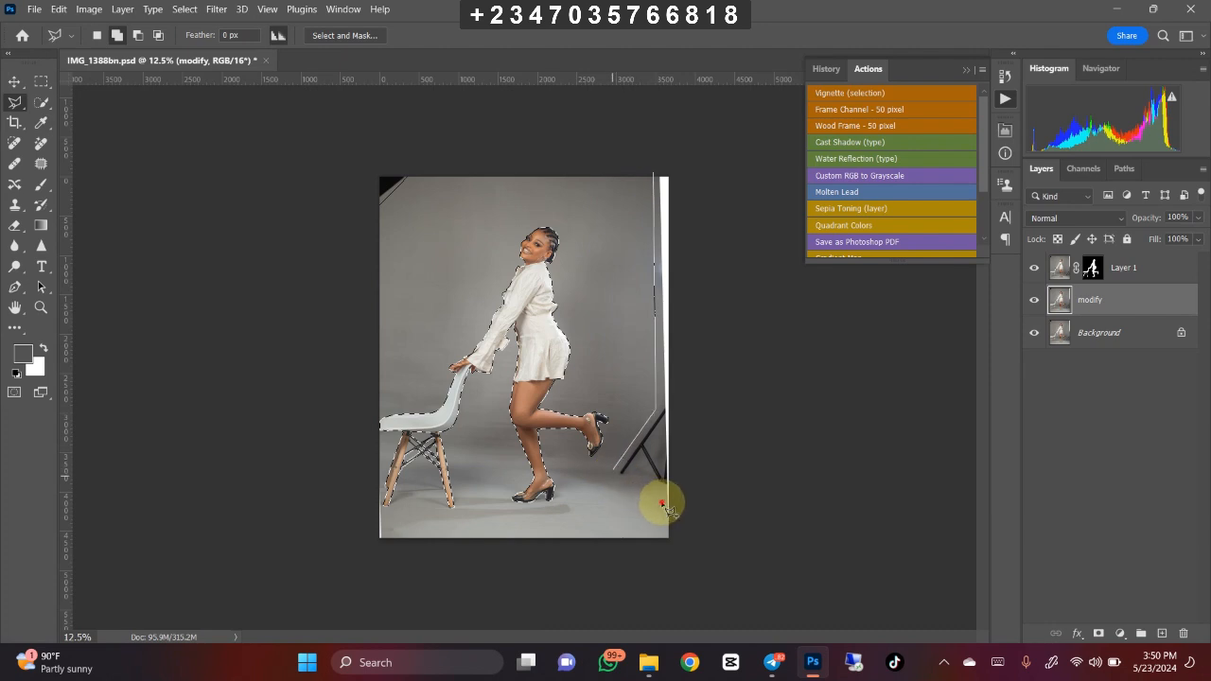
{"action": "mouse_move", "coordinate": [734, 223]}
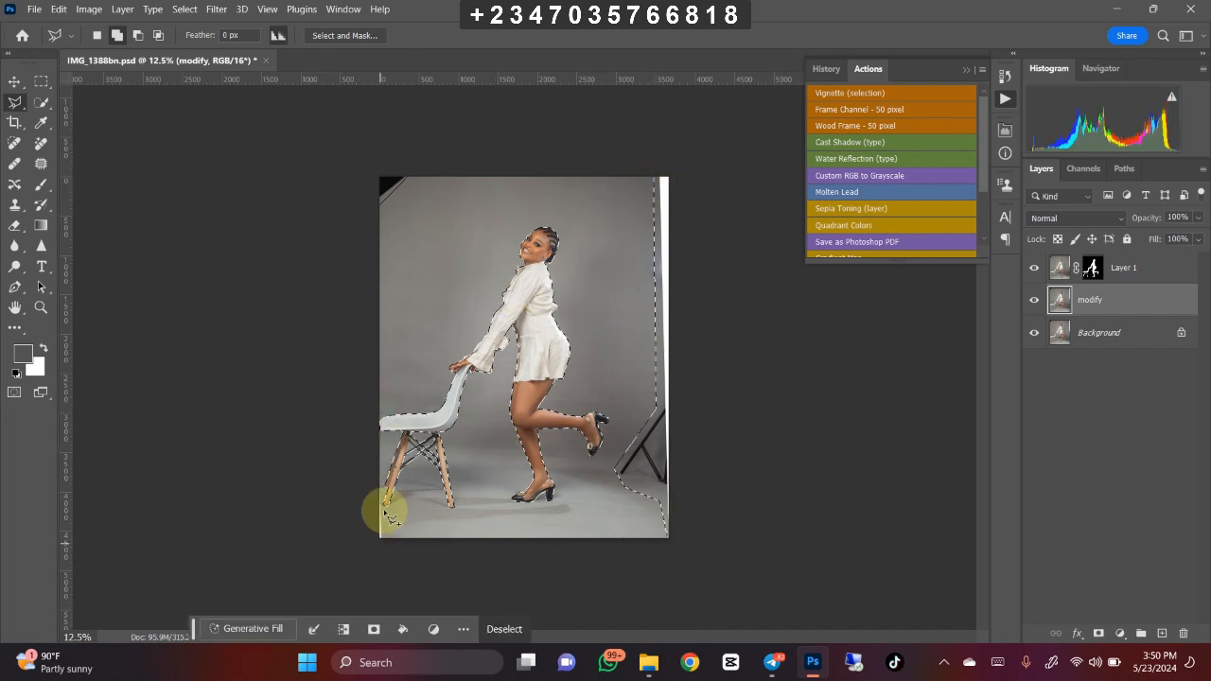
{"action": "mouse_move", "coordinate": [386, 469]}
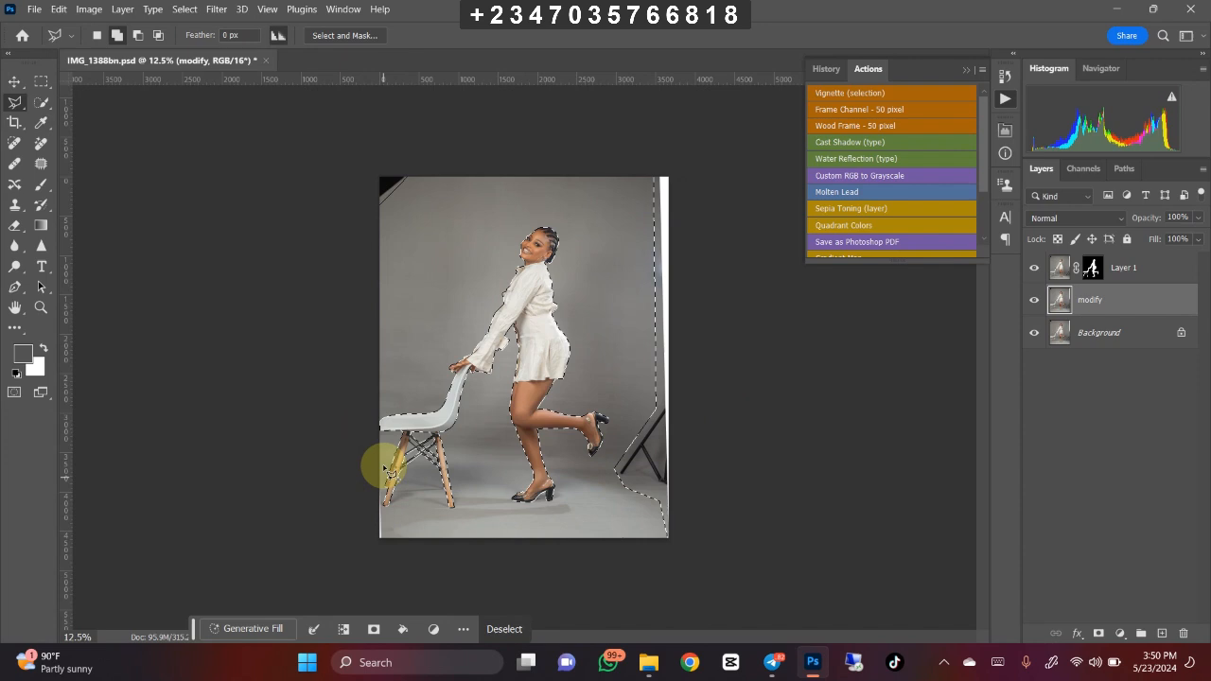
{"action": "mouse_move", "coordinate": [348, 495]}
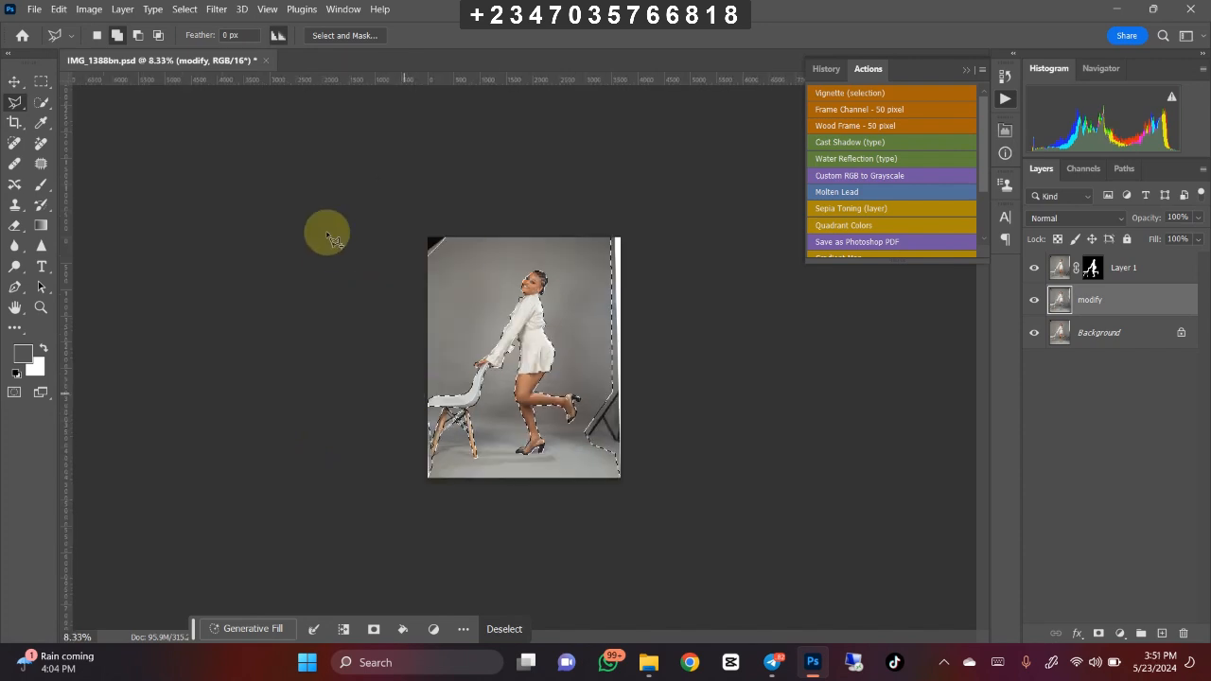
{"action": "right_click", "coordinate": [501, 374]}
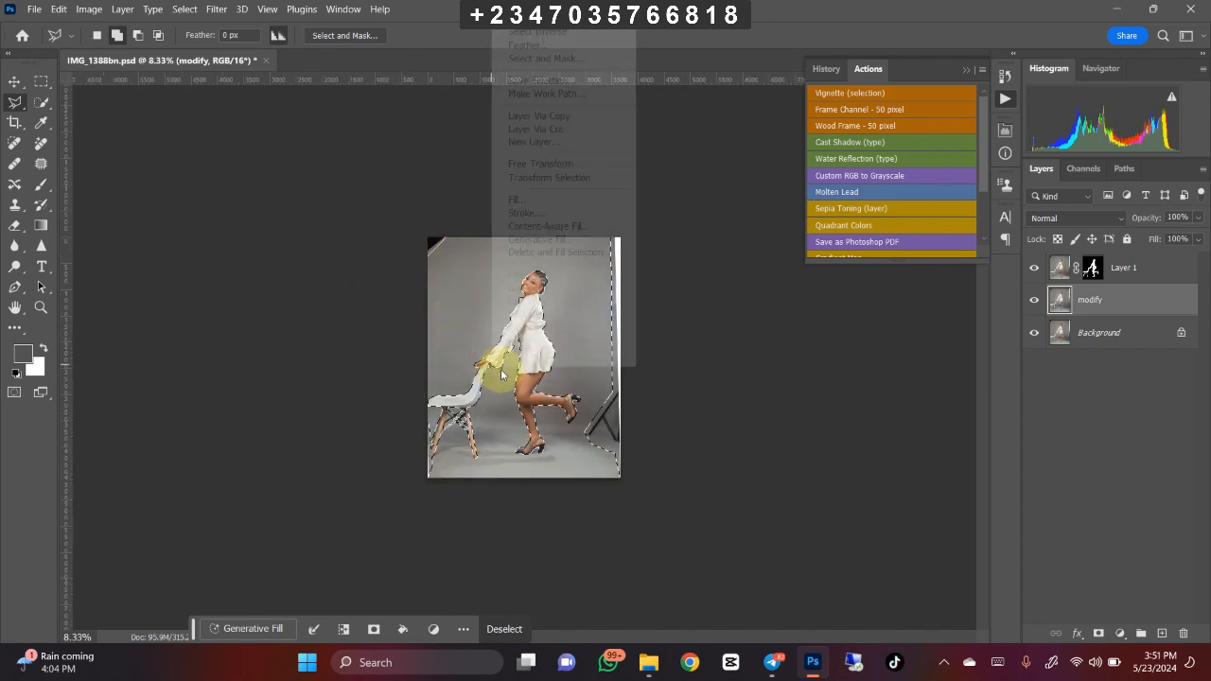
- Content-Aware fill with Color Adaptation over the selection to erase the stands and clutter
{"action": "left_click", "coordinate": [516, 198]}
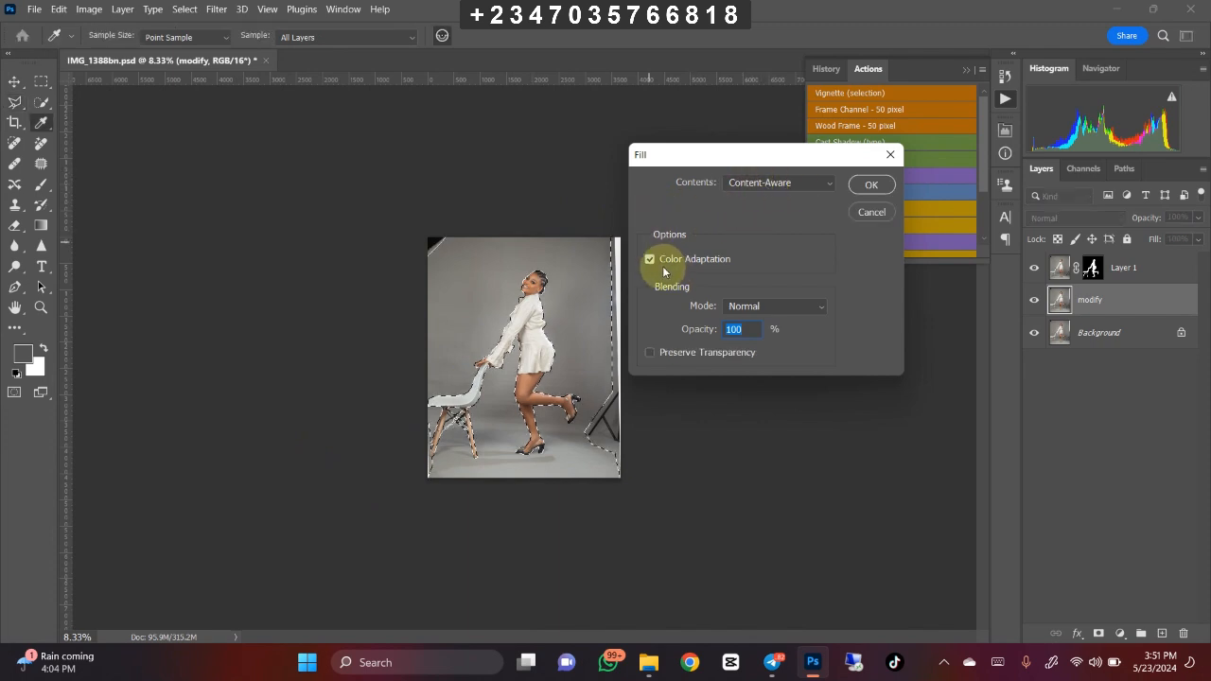
{"action": "mouse_move", "coordinate": [679, 299]}
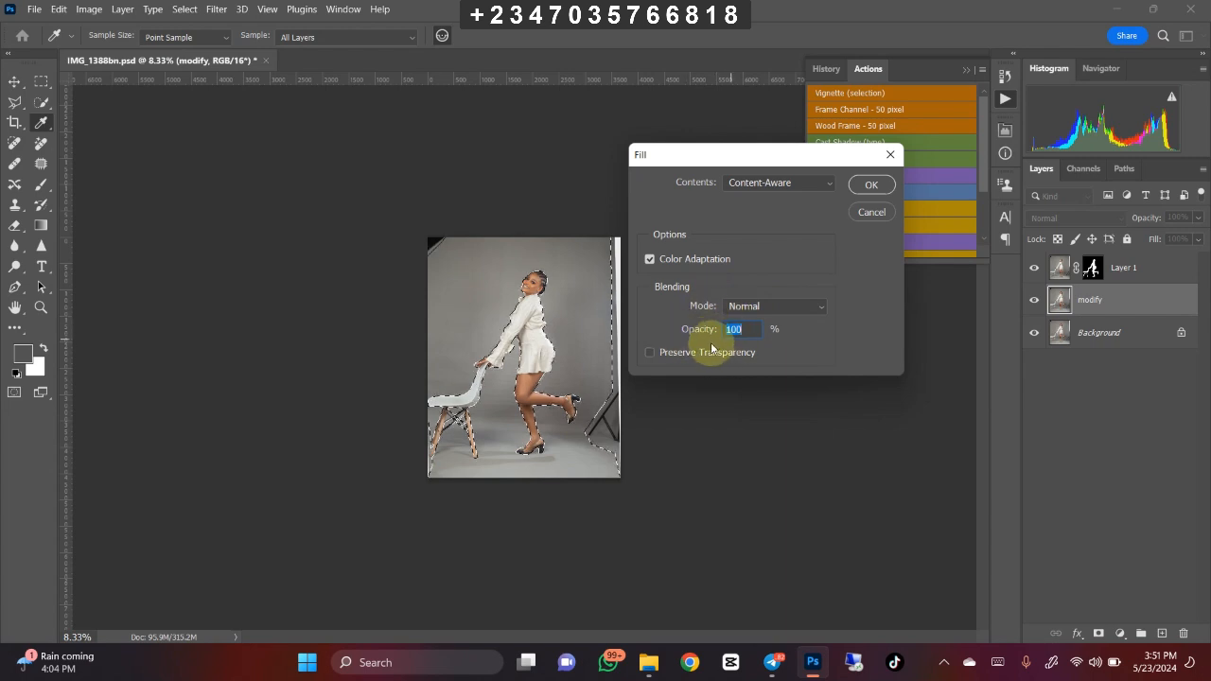
{"action": "left_click", "coordinate": [871, 184]}
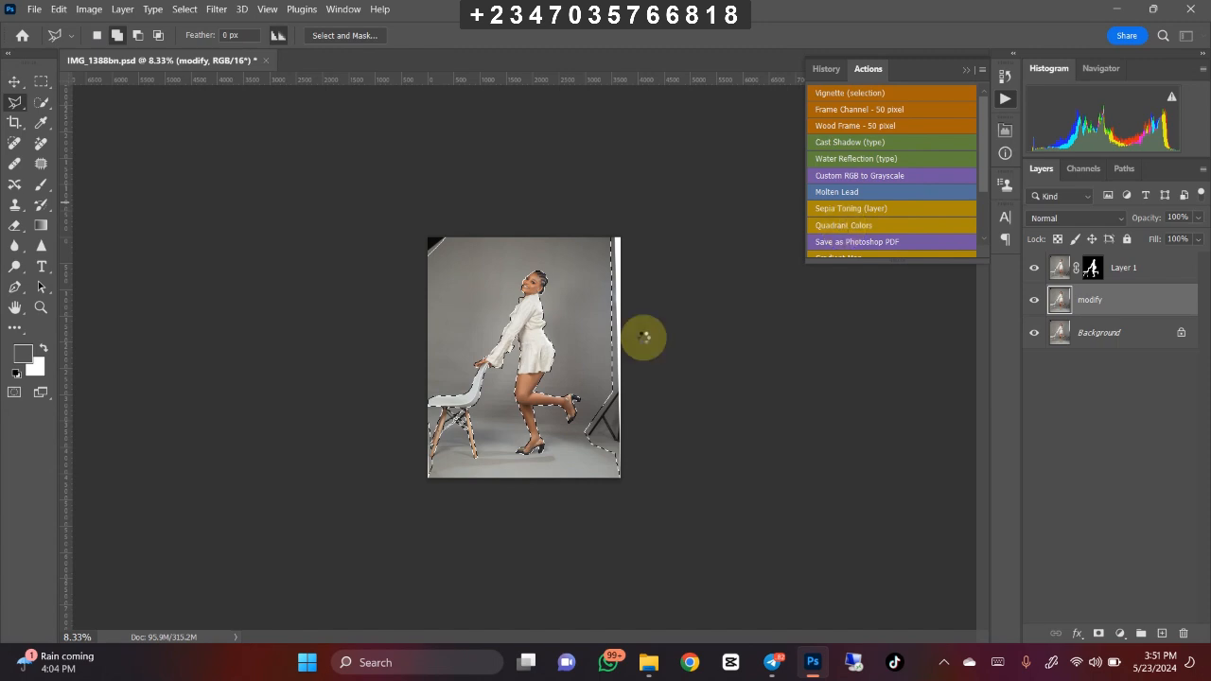
{"action": "mouse_move", "coordinate": [553, 313]}
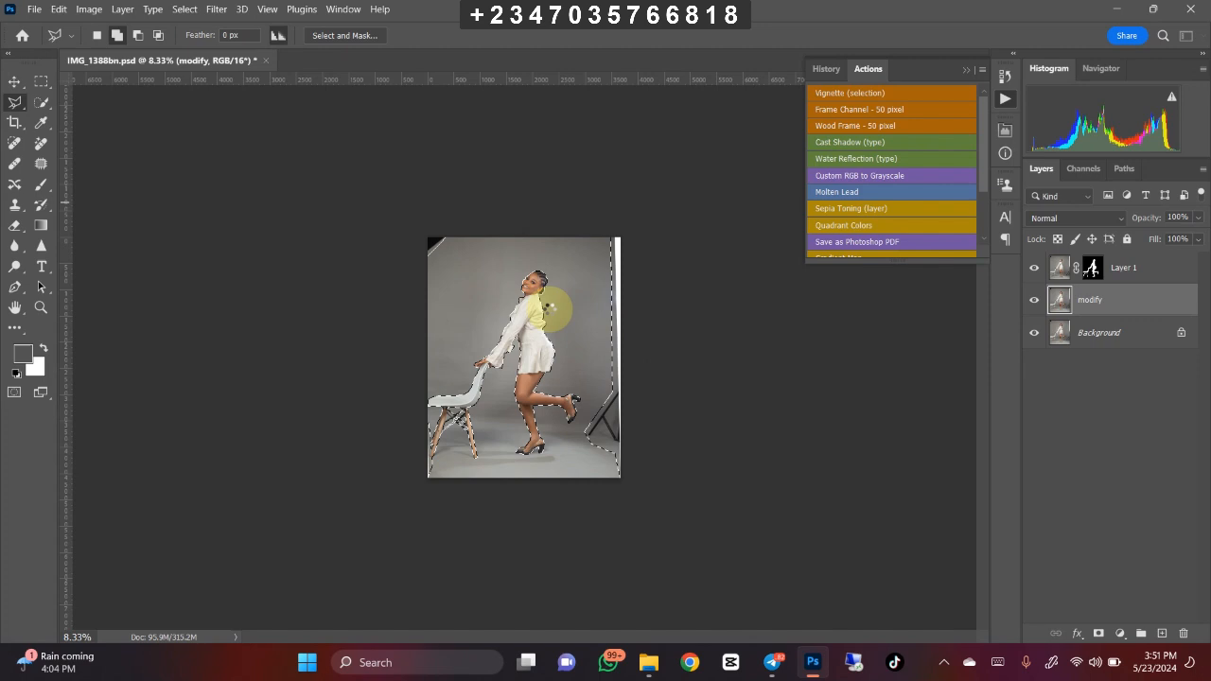
{"action": "left_click", "coordinate": [552, 312]}
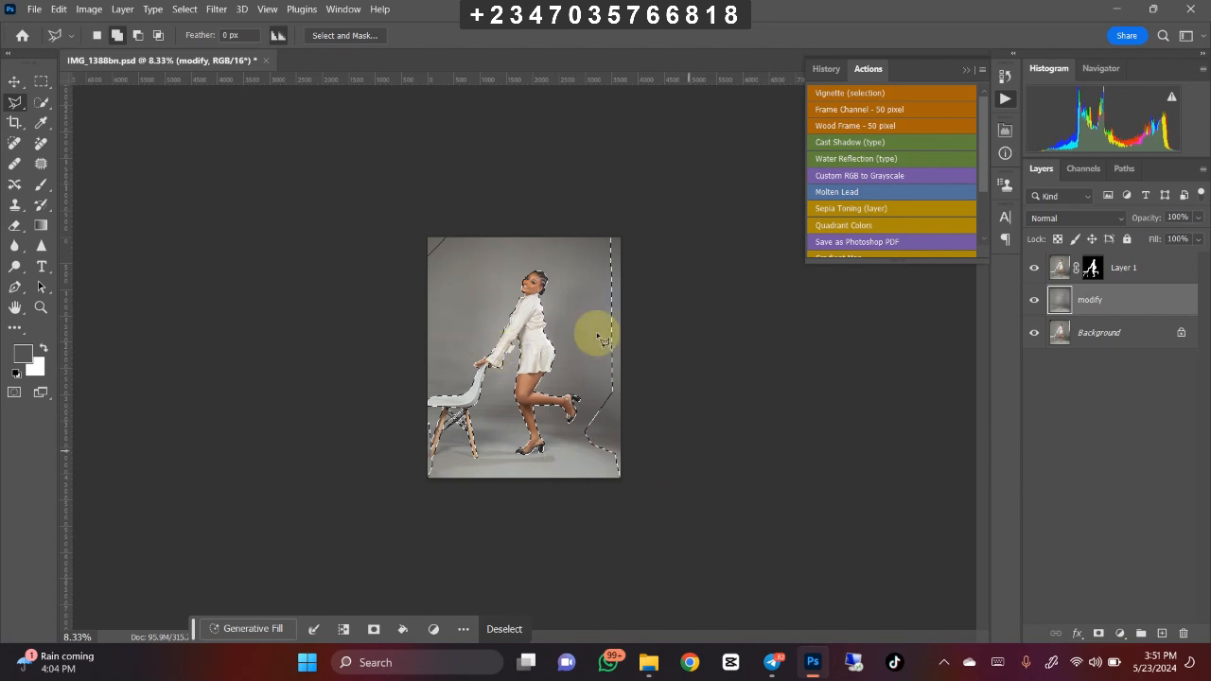
{"action": "mouse_move", "coordinate": [571, 398]}
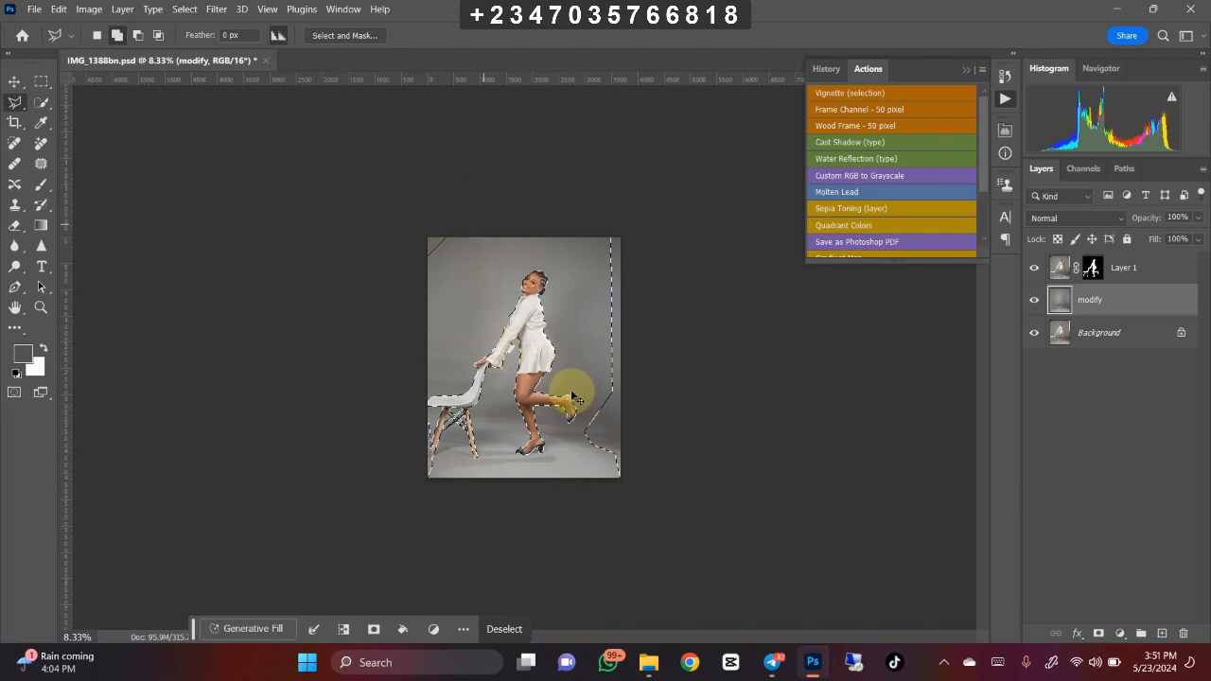
- Deselect, then browse the Downloads folder to the Firefly curtain backdrop image
{"action": "left_click", "coordinate": [504, 628]}
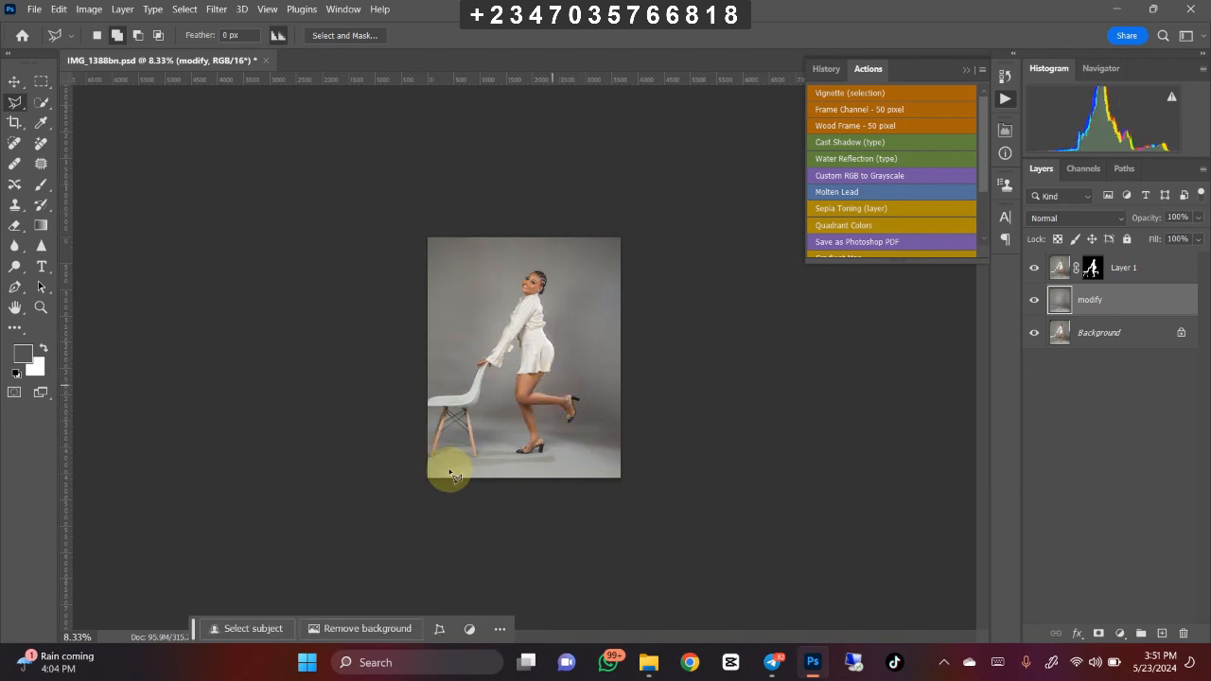
{"action": "mouse_move", "coordinate": [488, 344]}
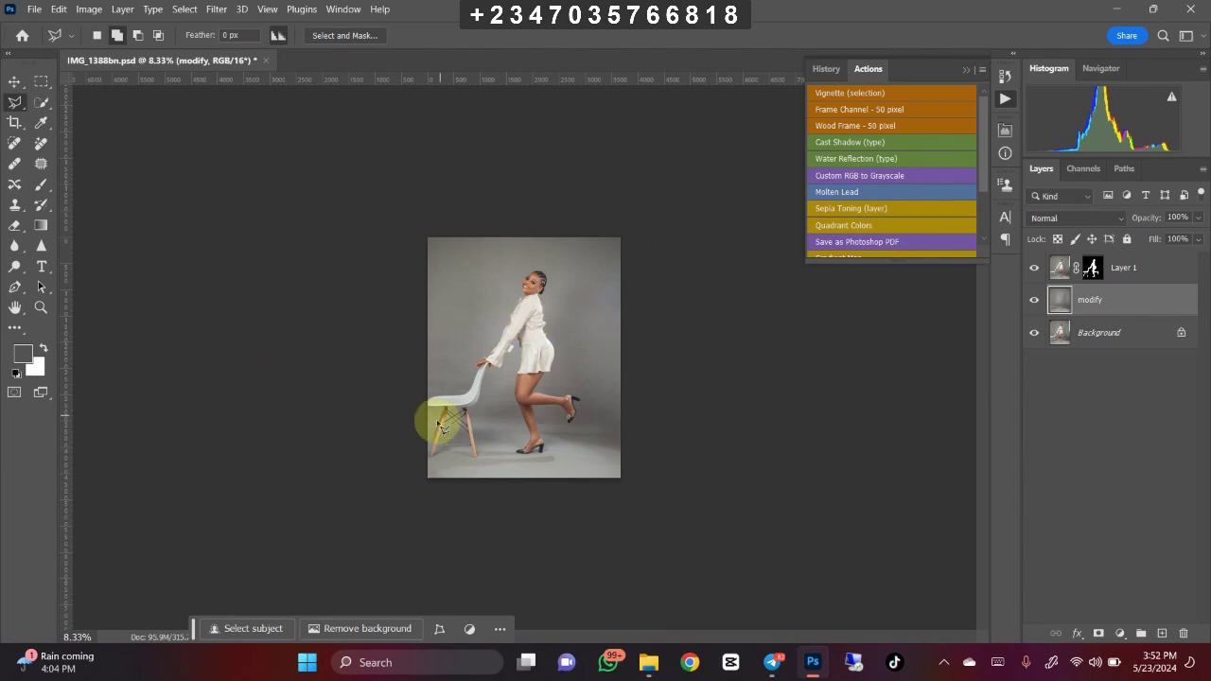
{"action": "left_click", "coordinate": [647, 662]}
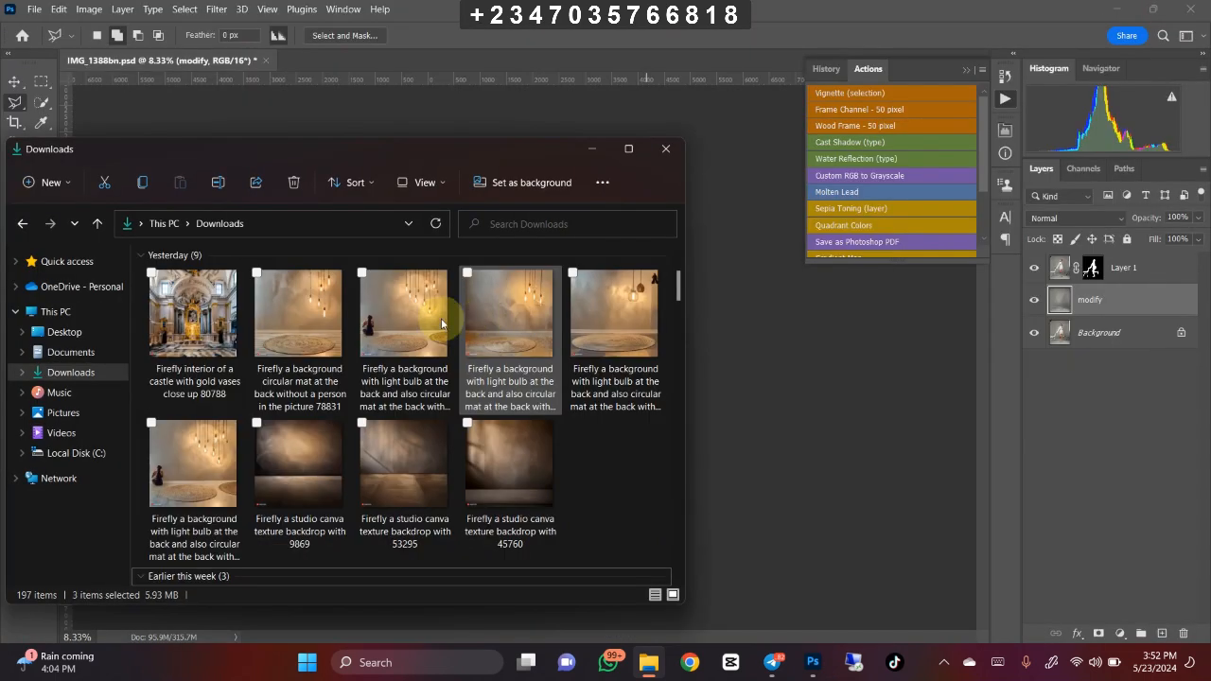
{"action": "scroll", "scroll_direction": "down", "scroll_amount": 3}
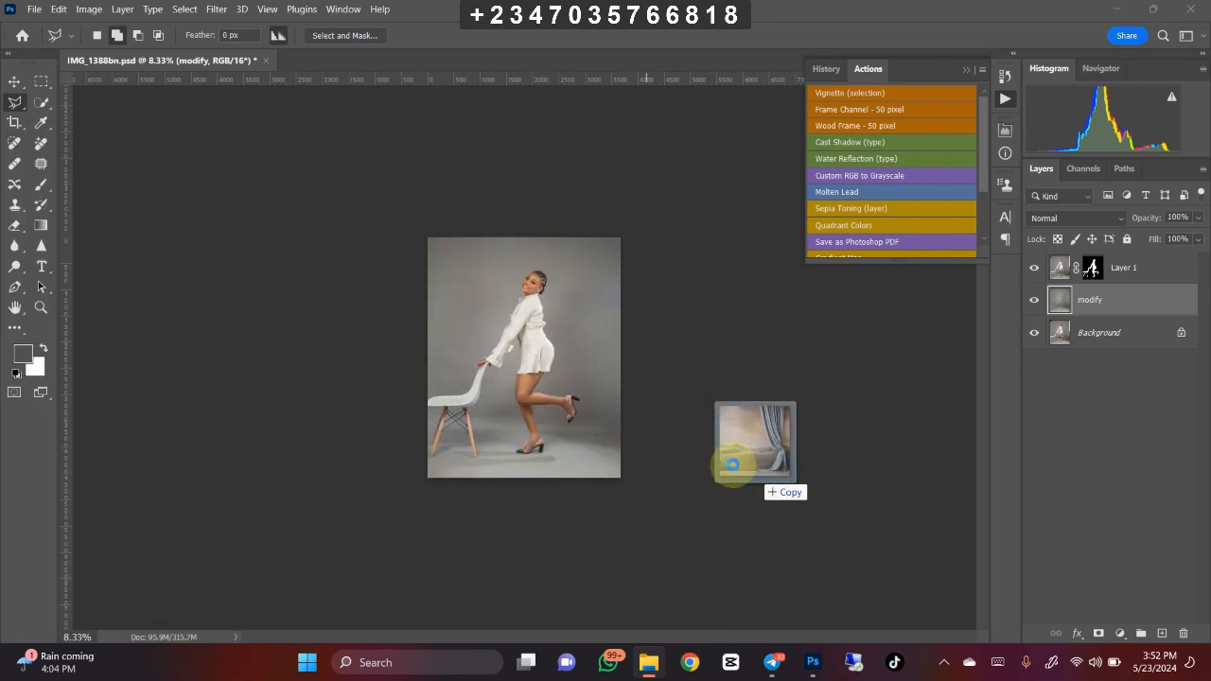
- Drop the curtain backdrop in as a layer and scale and position it to fill the canvas behind the model
{"action": "left_click_drag", "start_coordinate": [755, 445], "coordinate": [552, 369]}
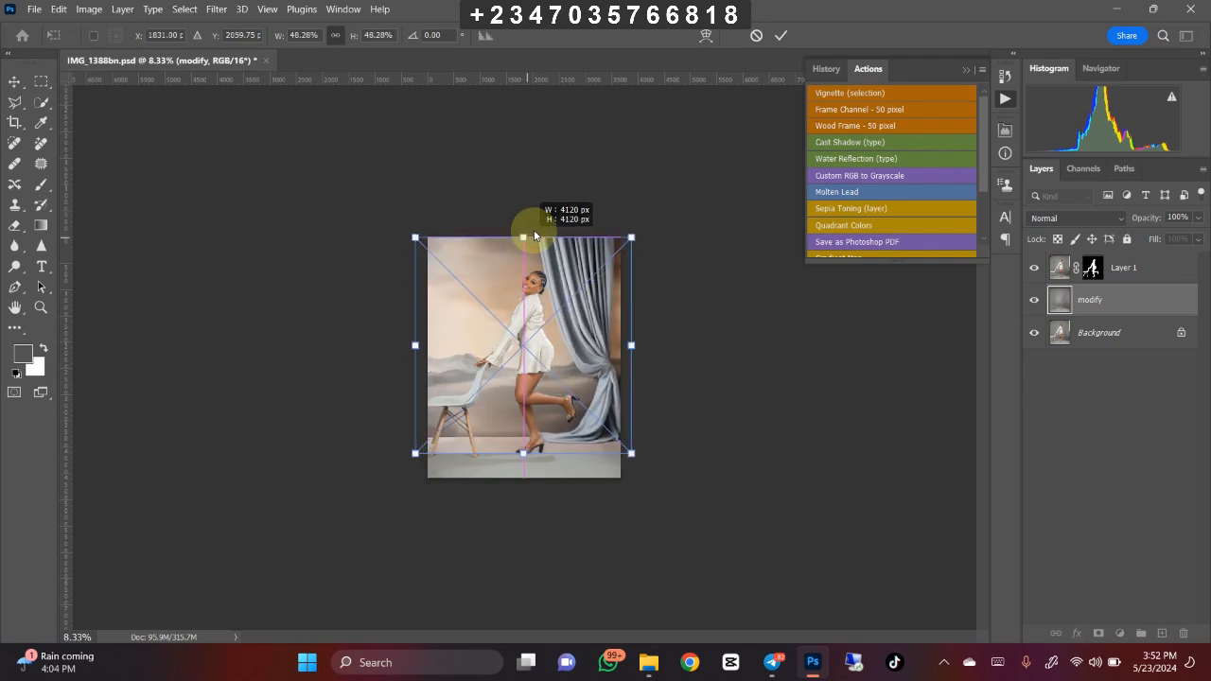
{"action": "left_click_drag", "start_coordinate": [523, 236], "coordinate": [522, 231]}
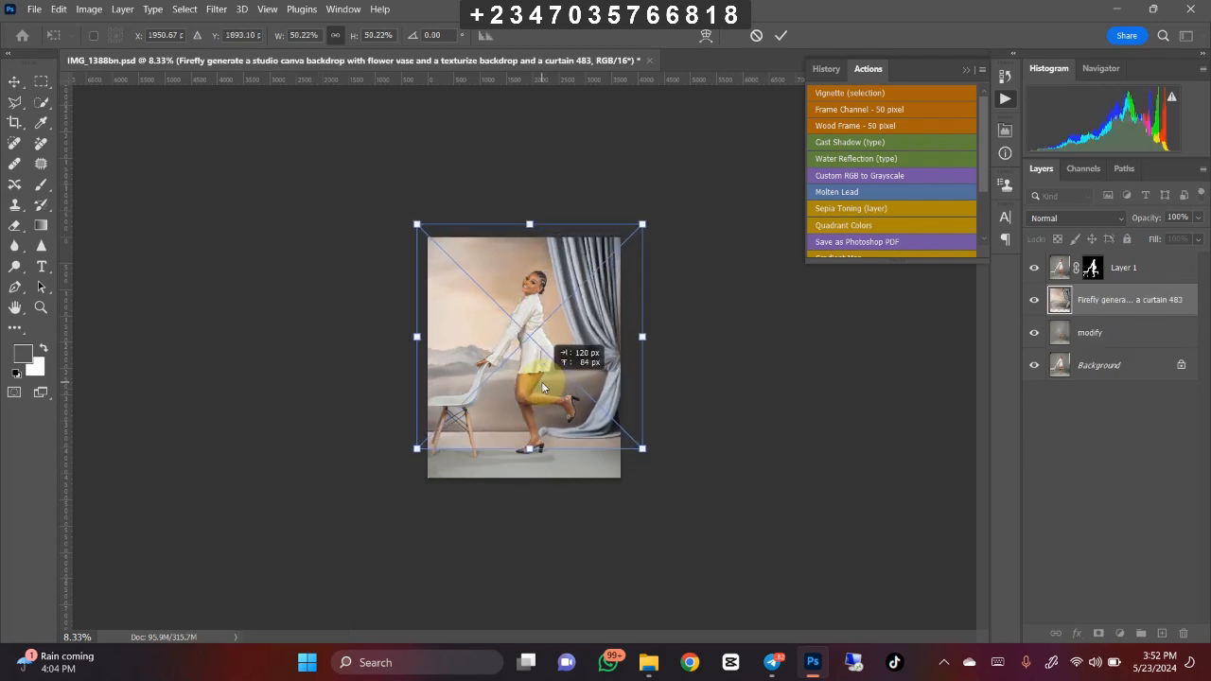
{"action": "left_click_drag", "start_coordinate": [545, 388], "coordinate": [533, 462]}
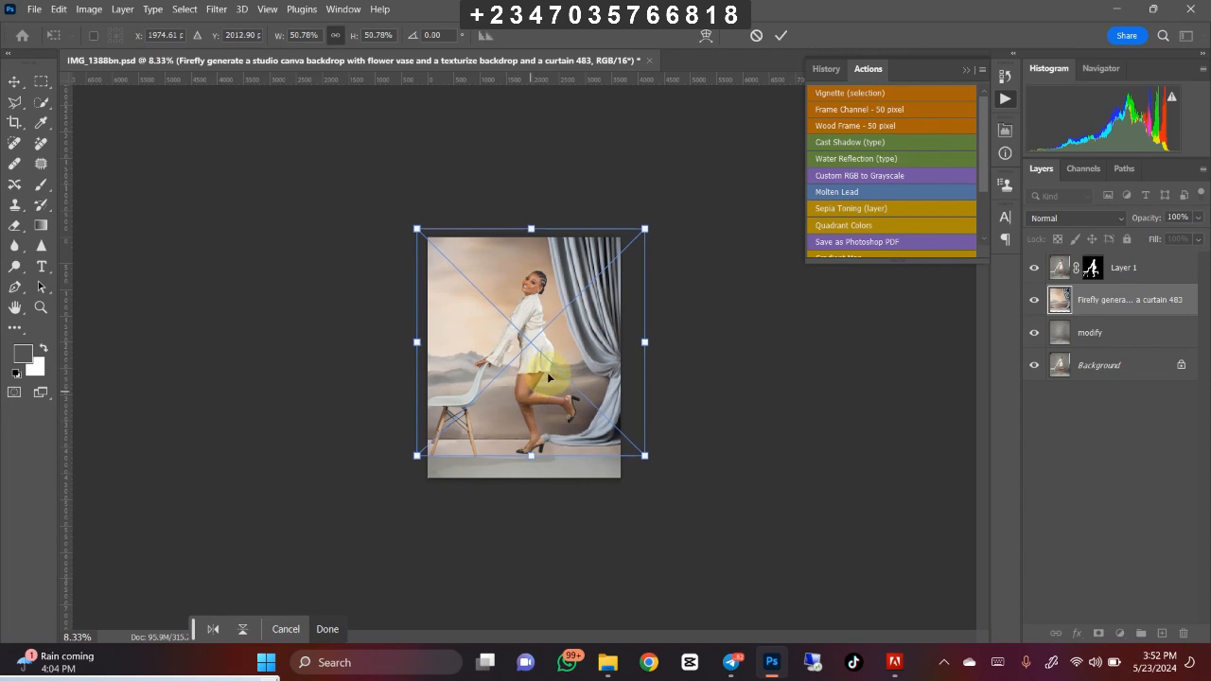
{"action": "left_click_drag", "start_coordinate": [549, 379], "coordinate": [577, 388]}
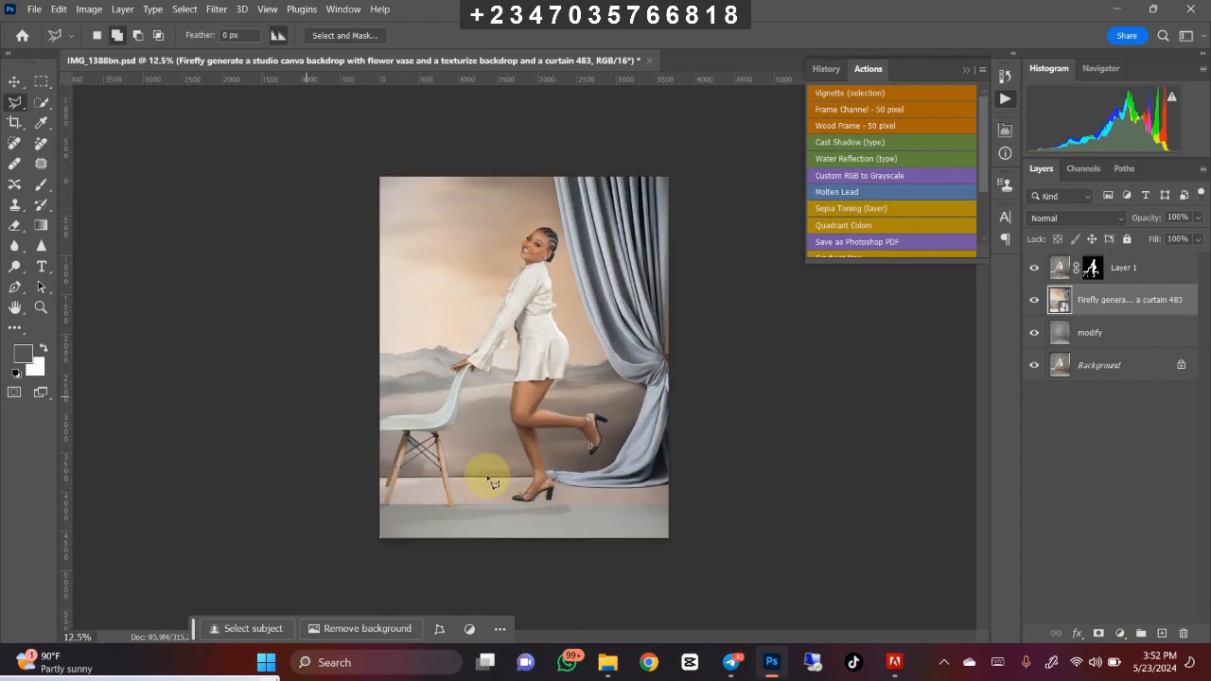
{"action": "mouse_move", "coordinate": [445, 464]}
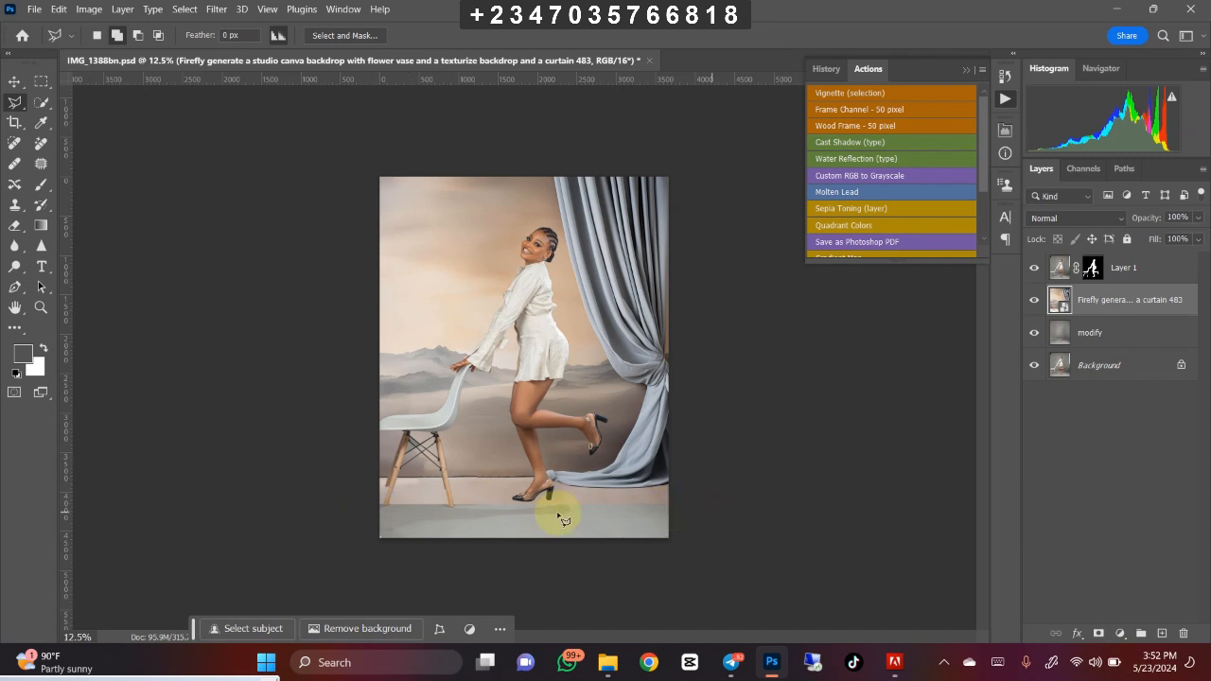
{"action": "mouse_move", "coordinate": [417, 464]}
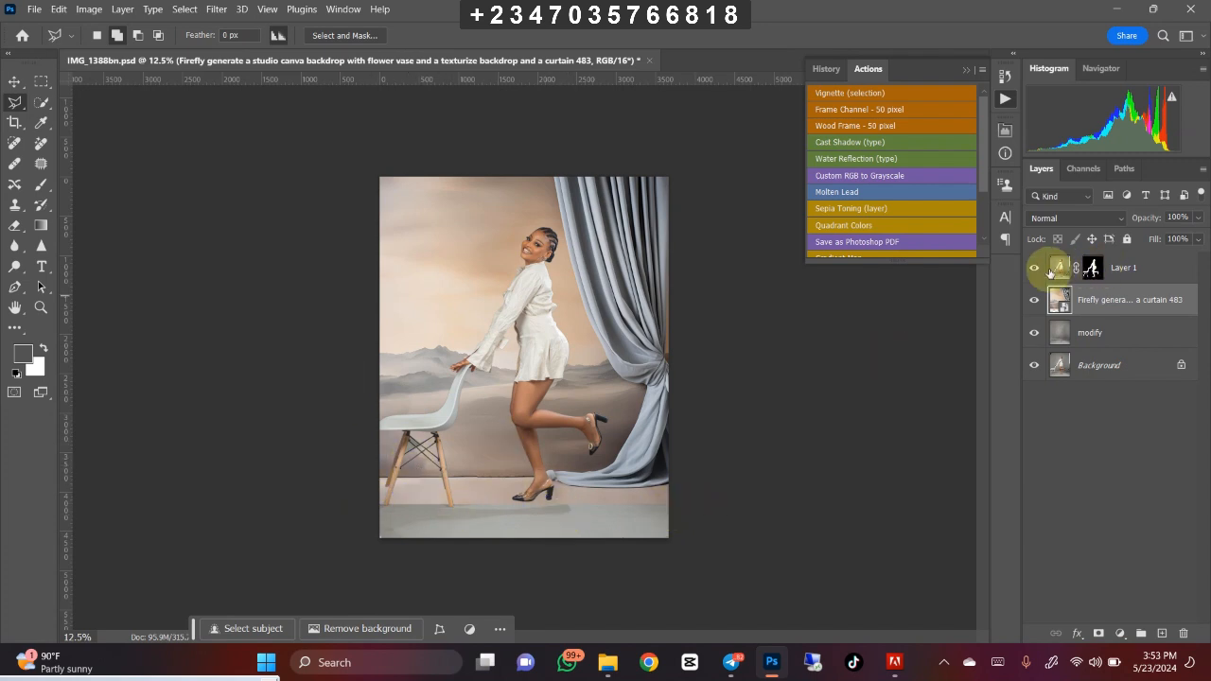
- Blend the backdrop layer in Soft Light and add a layer mask to it
{"action": "left_click", "coordinate": [1075, 218]}
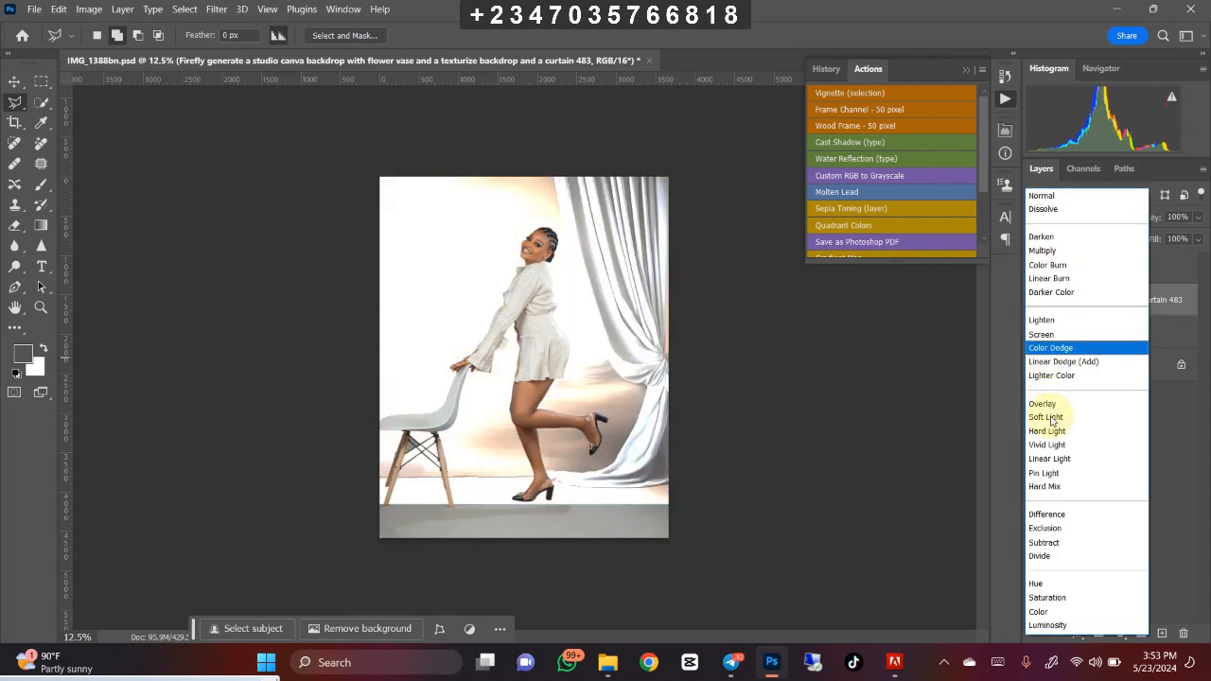
{"action": "left_click", "coordinate": [1044, 416]}
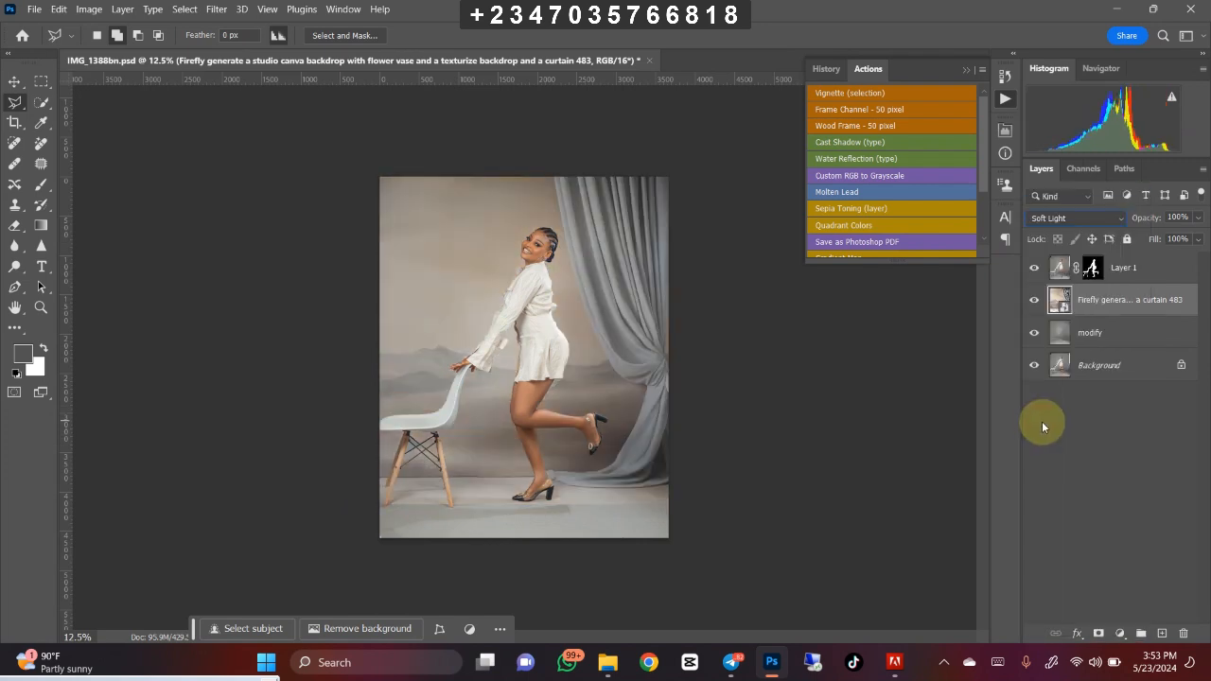
{"action": "mouse_move", "coordinate": [450, 408]}
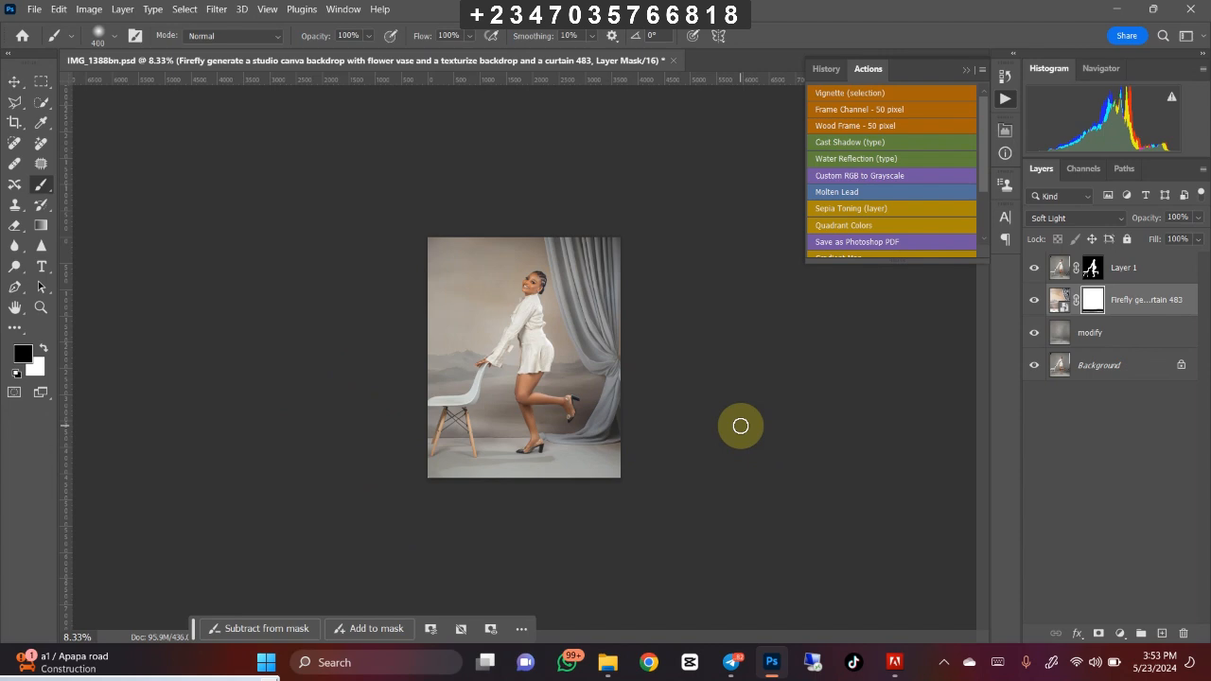
{"action": "left_click", "coordinate": [1122, 268]}
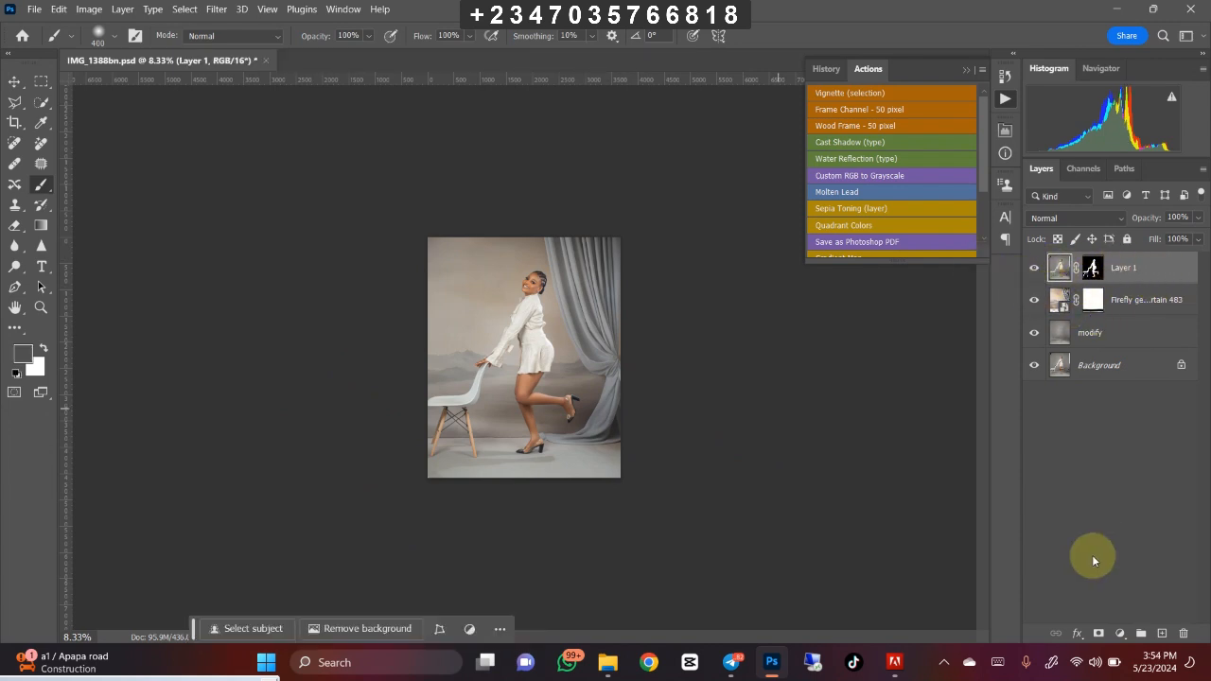
{"action": "mouse_move", "coordinate": [1078, 563]}
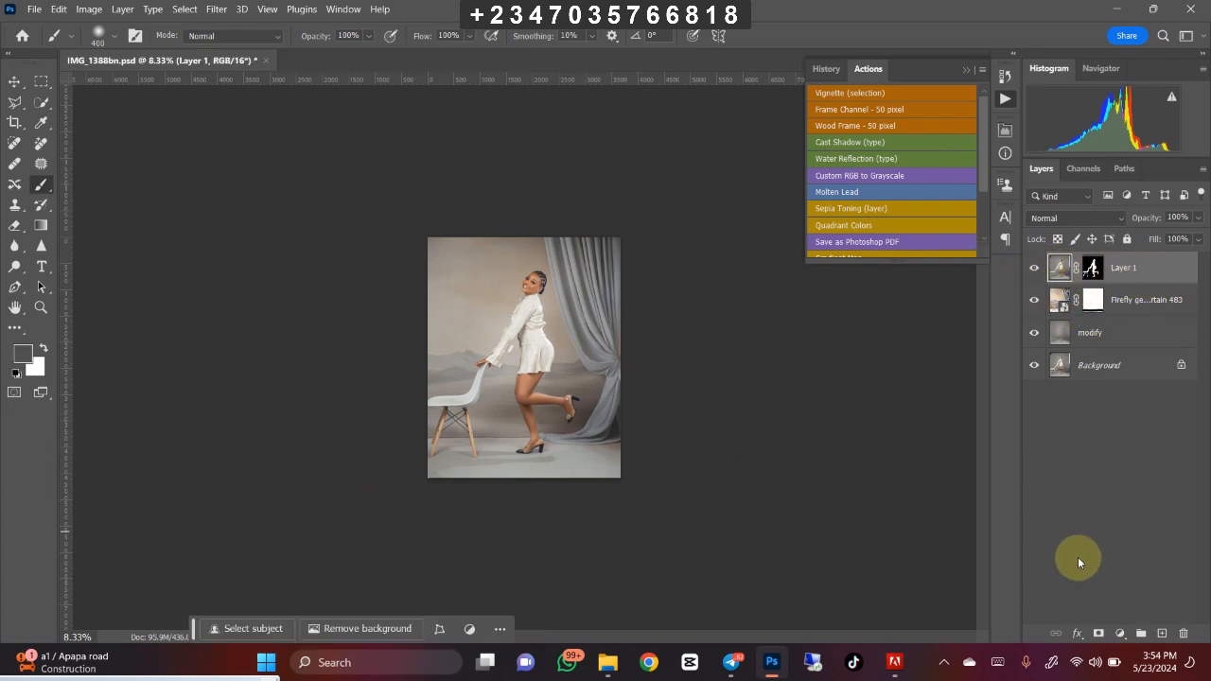
{"action": "mouse_move", "coordinate": [1107, 622]}
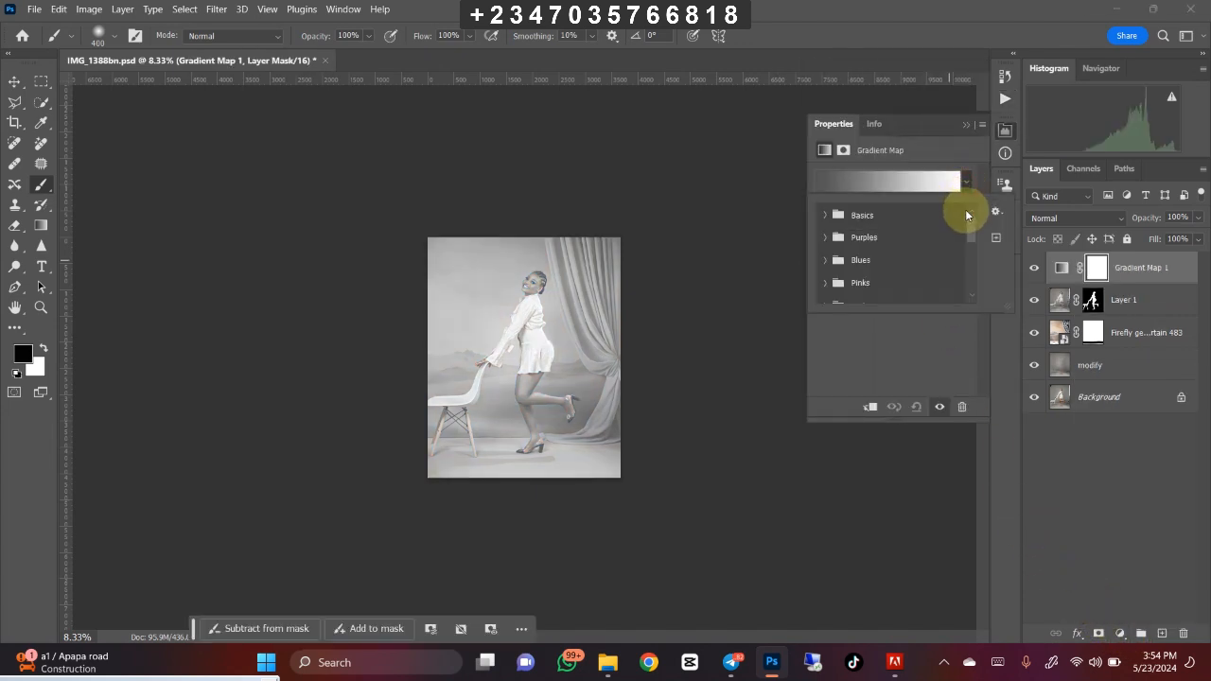
- Apply a warm orange preset from the Skintone Gradient Maps to the Gradient Map adjustment
{"action": "scroll", "scroll_direction": "down", "scroll_amount": 3}
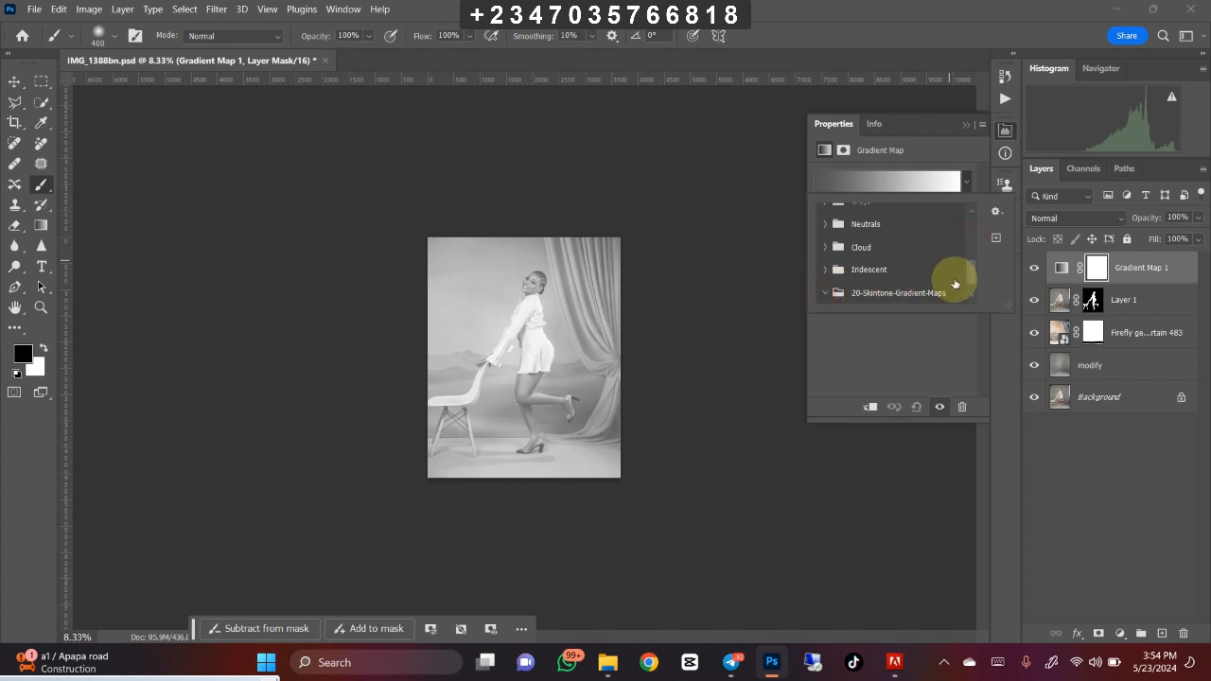
{"action": "left_click", "coordinate": [824, 291]}
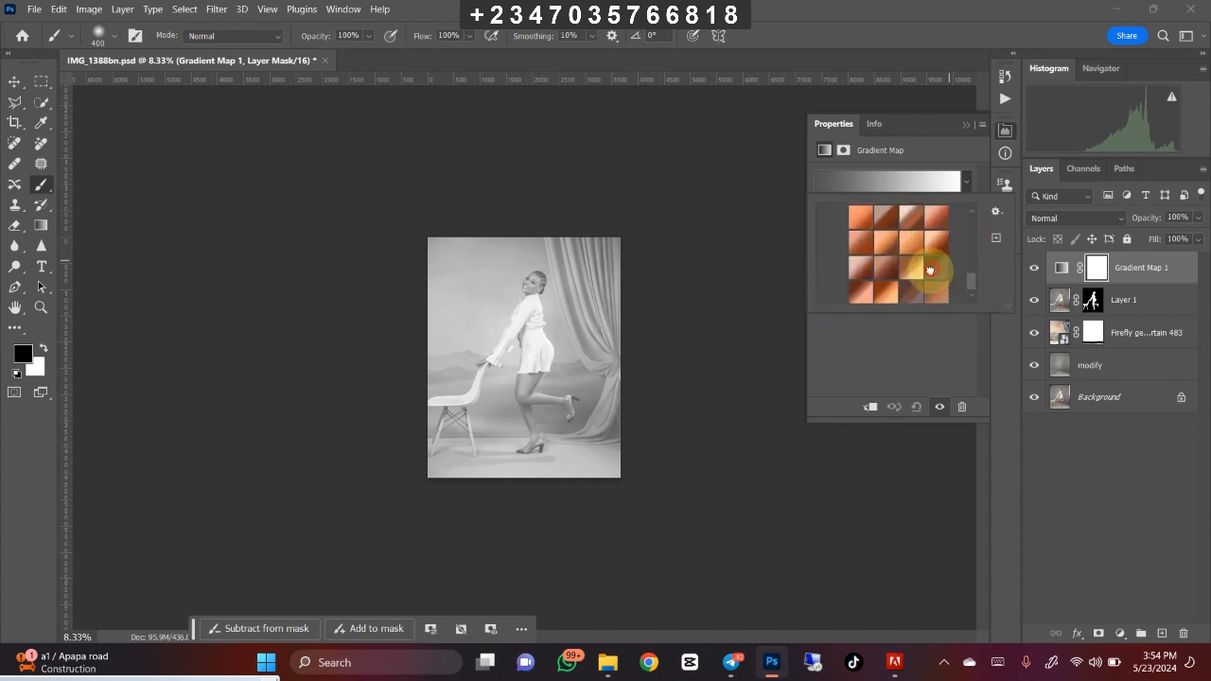
{"action": "left_click", "coordinate": [934, 267]}
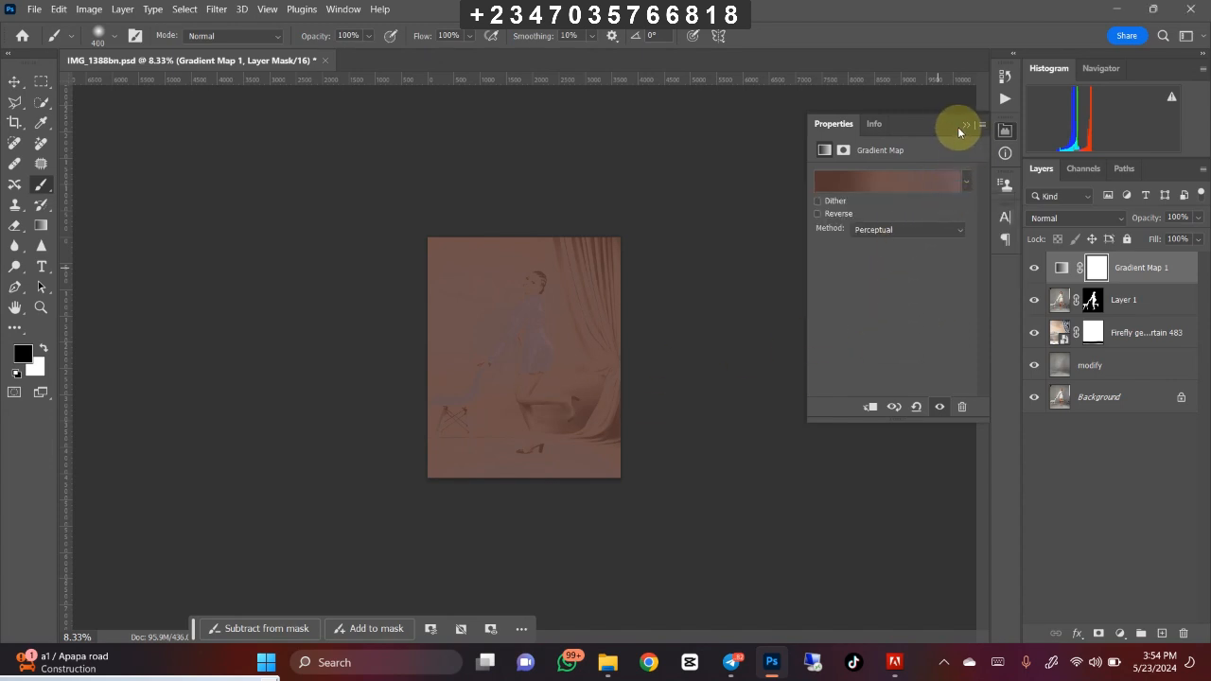
{"action": "left_click", "coordinate": [963, 125]}
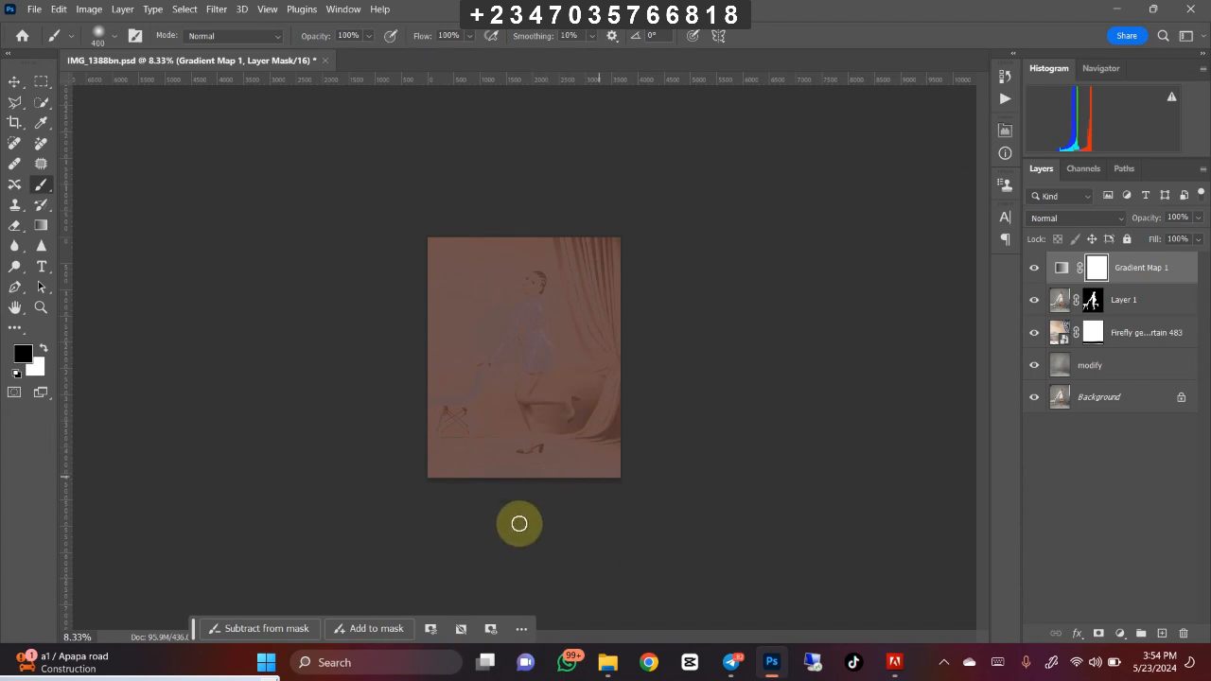
{"action": "mouse_move", "coordinate": [428, 417]}
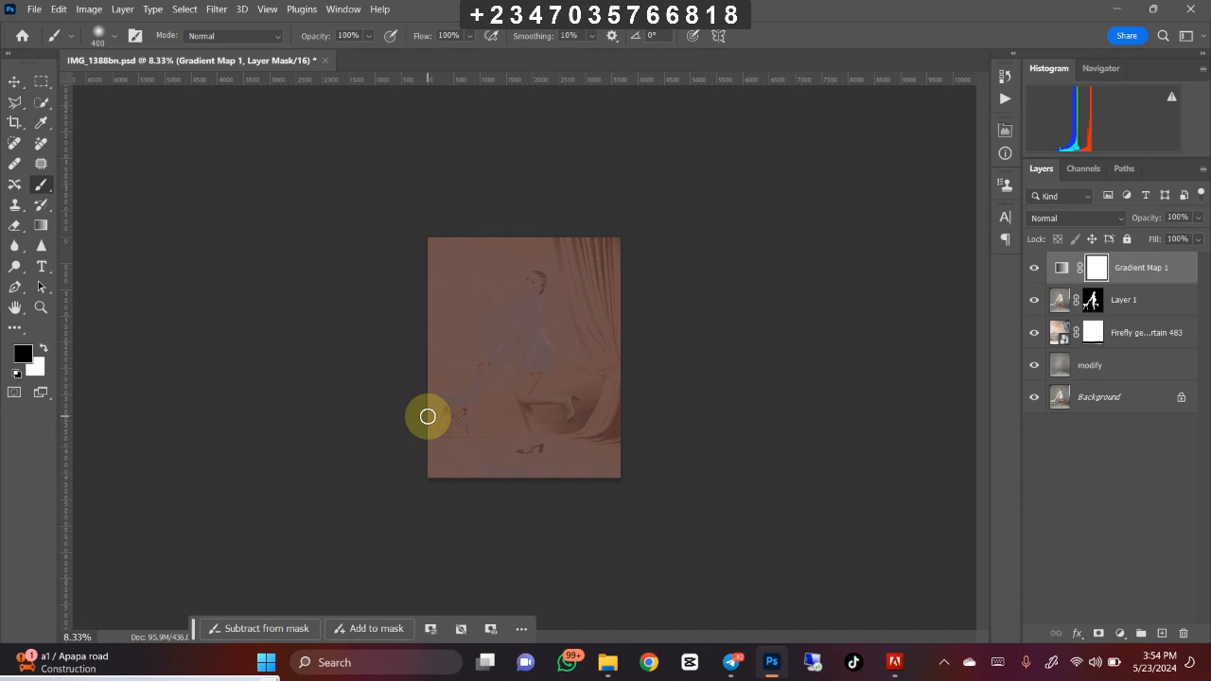
- Blend the Gradient Map adjustment layer in Soft Light
{"action": "left_click", "coordinate": [1074, 217]}
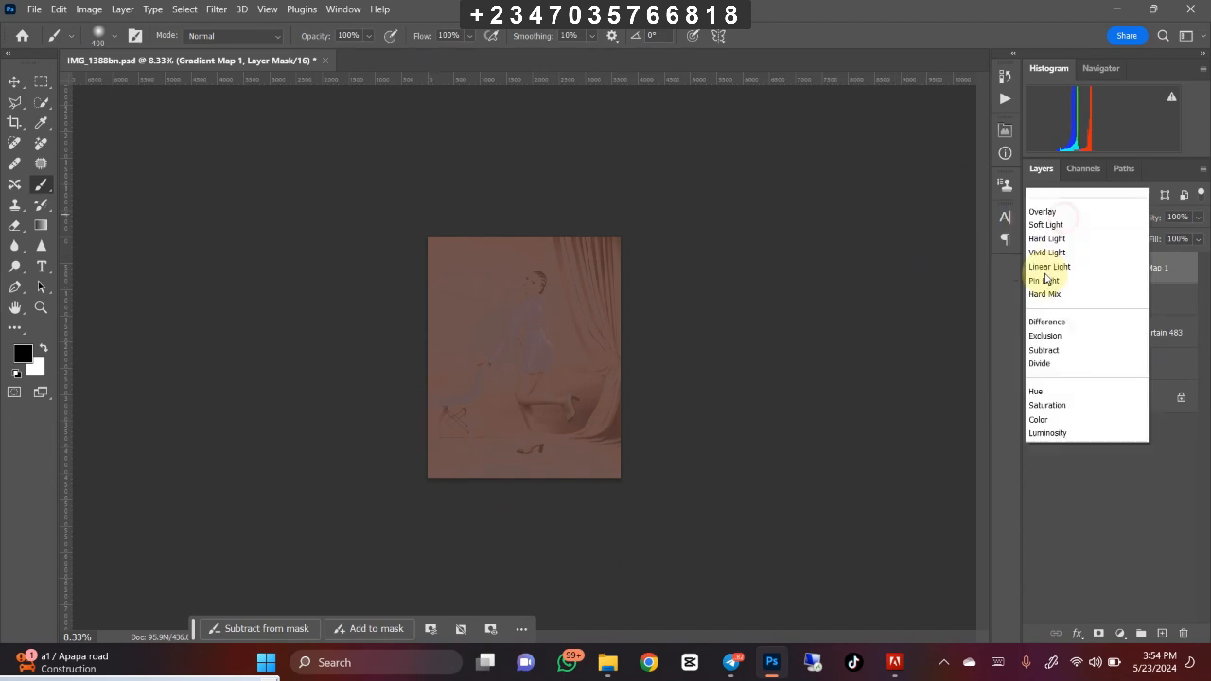
{"action": "left_click", "coordinate": [1045, 225]}
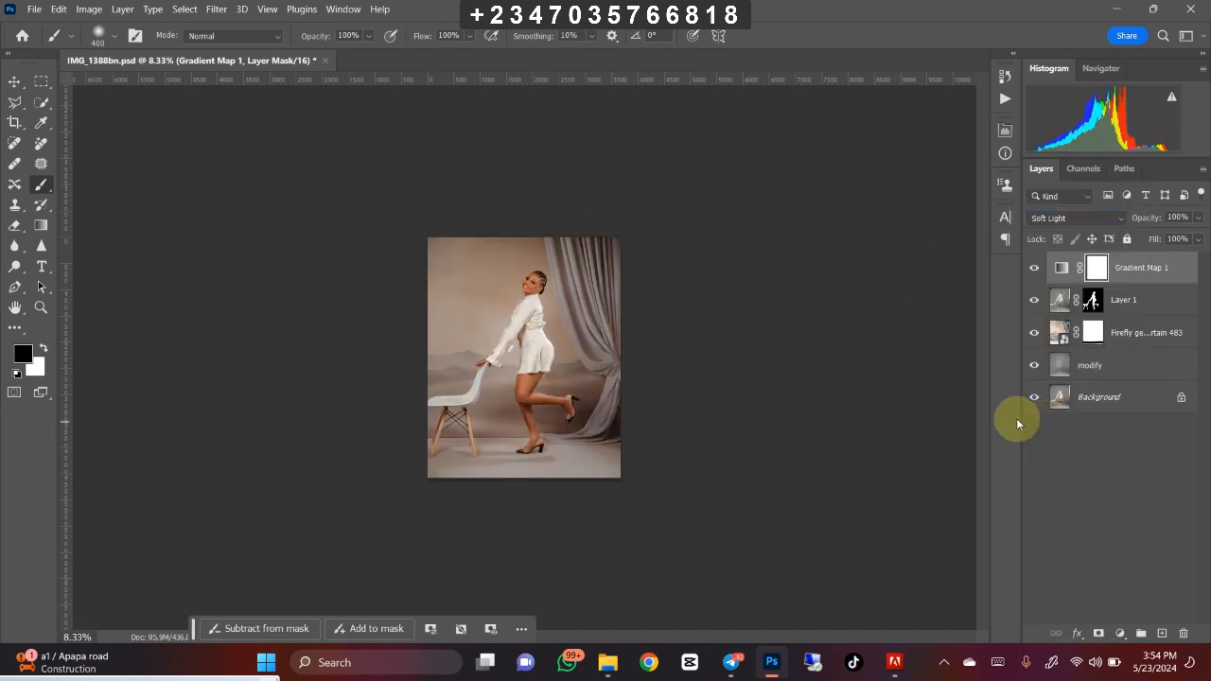